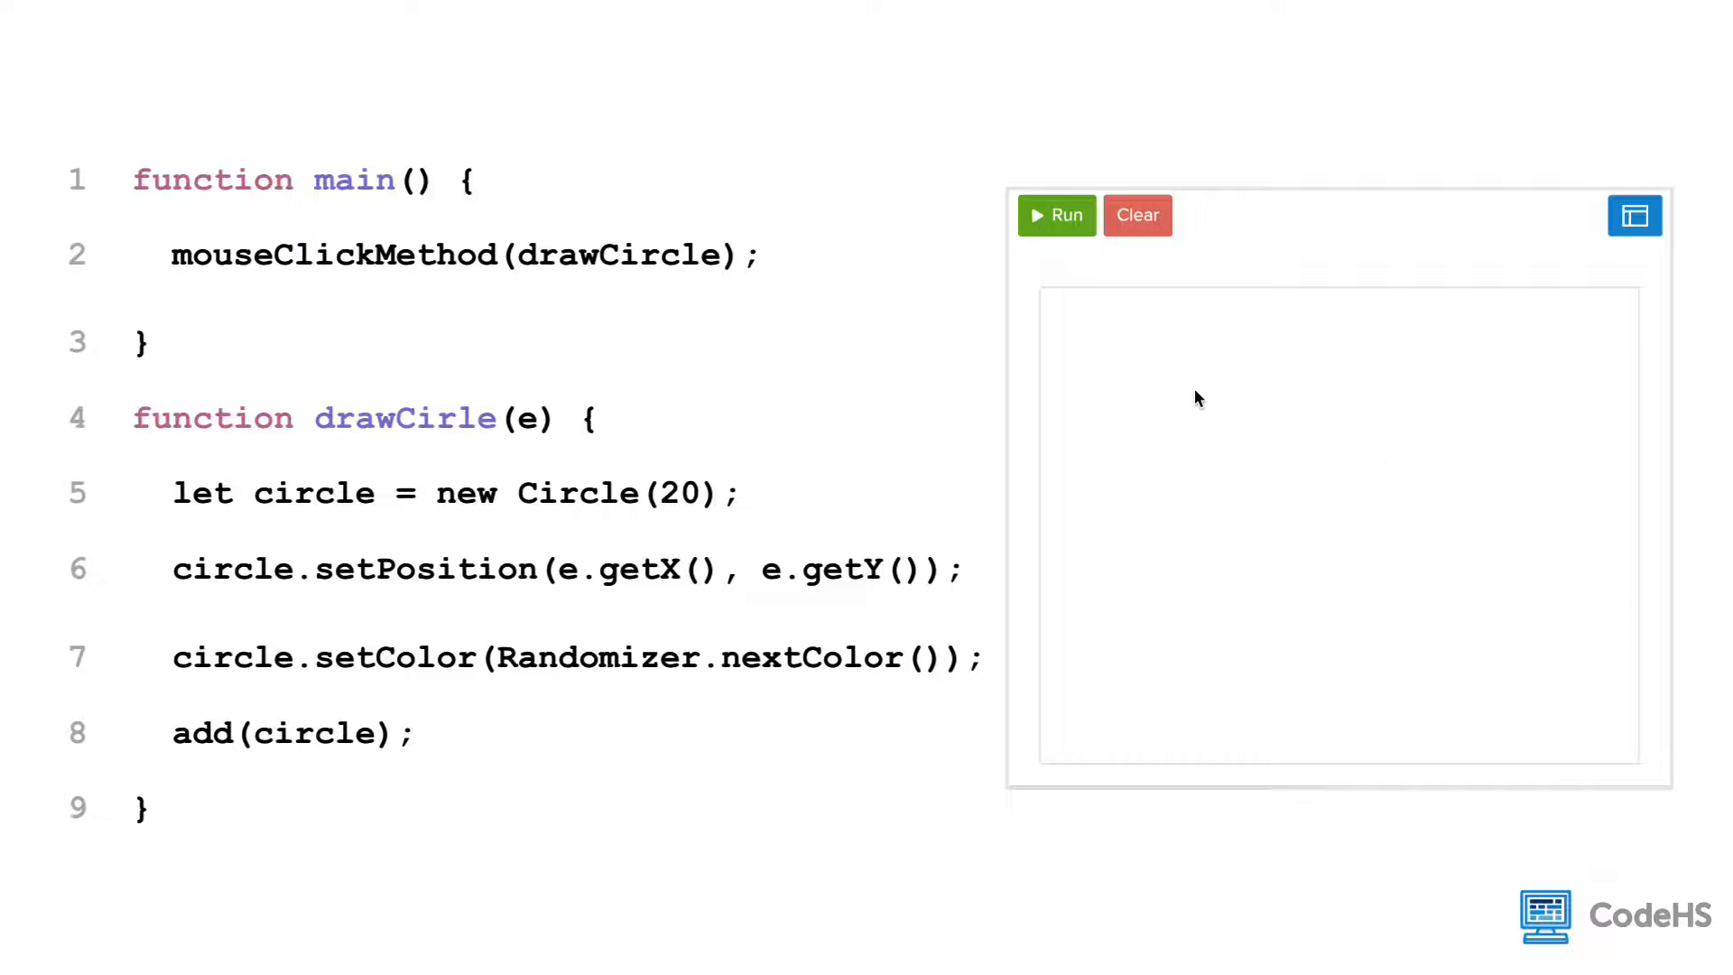
- Place several randomly coloured circles on the demo canvas before moving to the Click For Circles exercise
click(1339, 478)
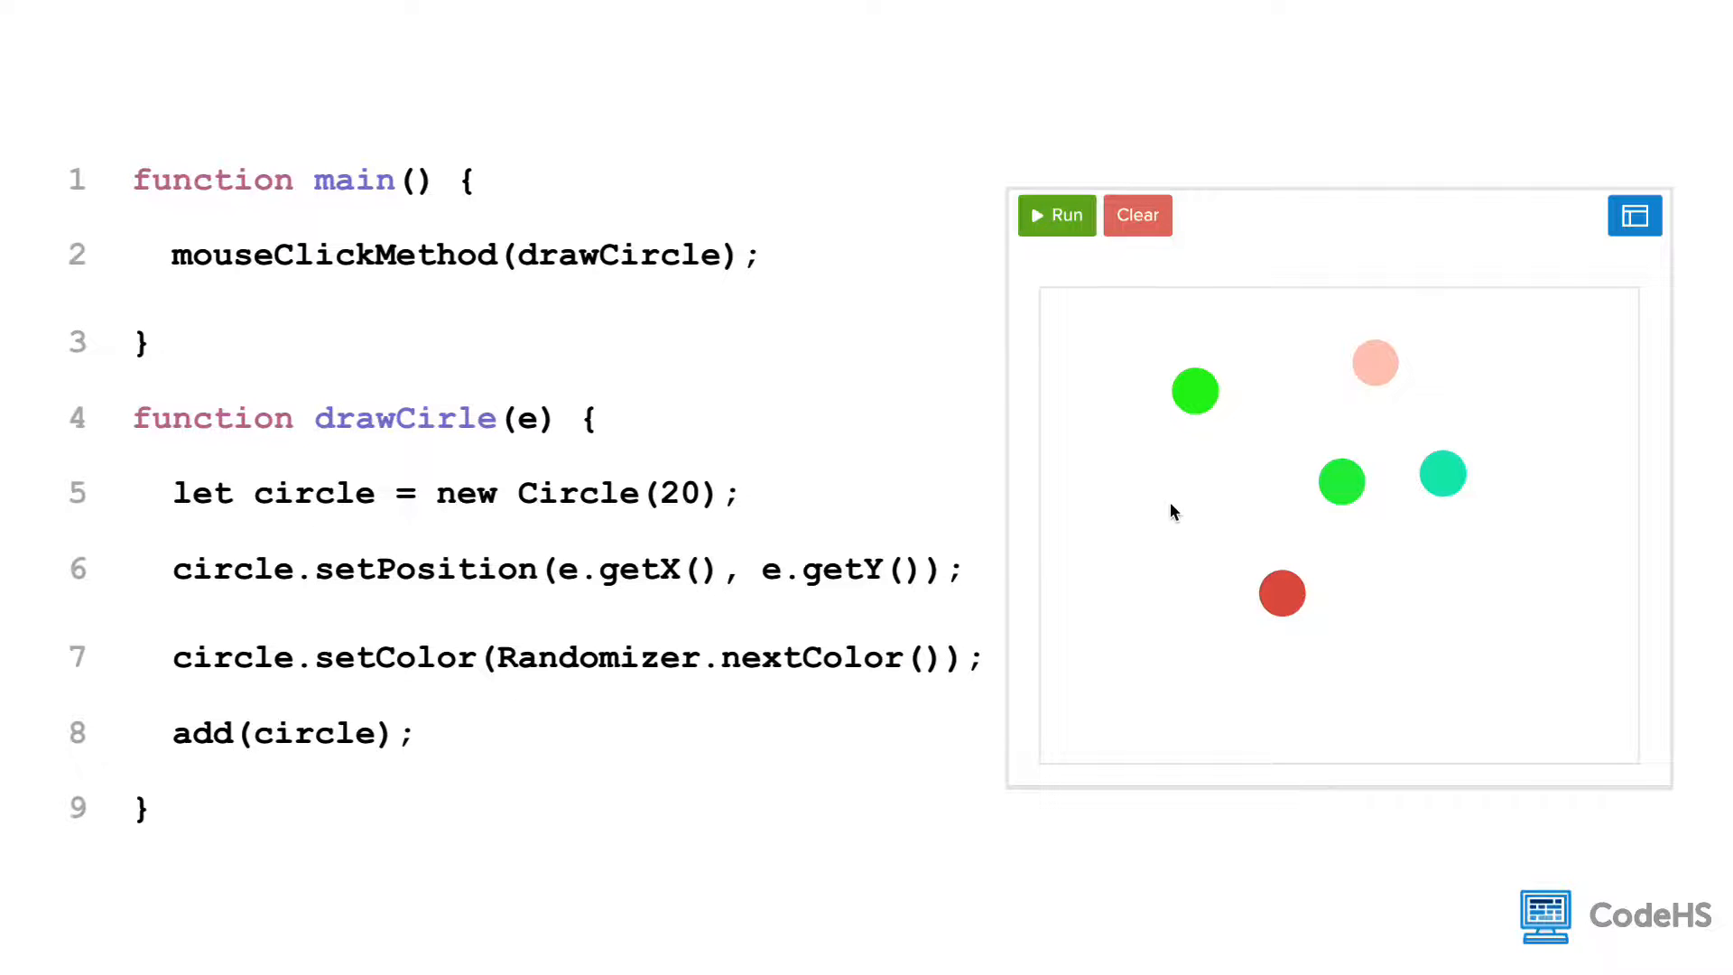
click(1138, 215)
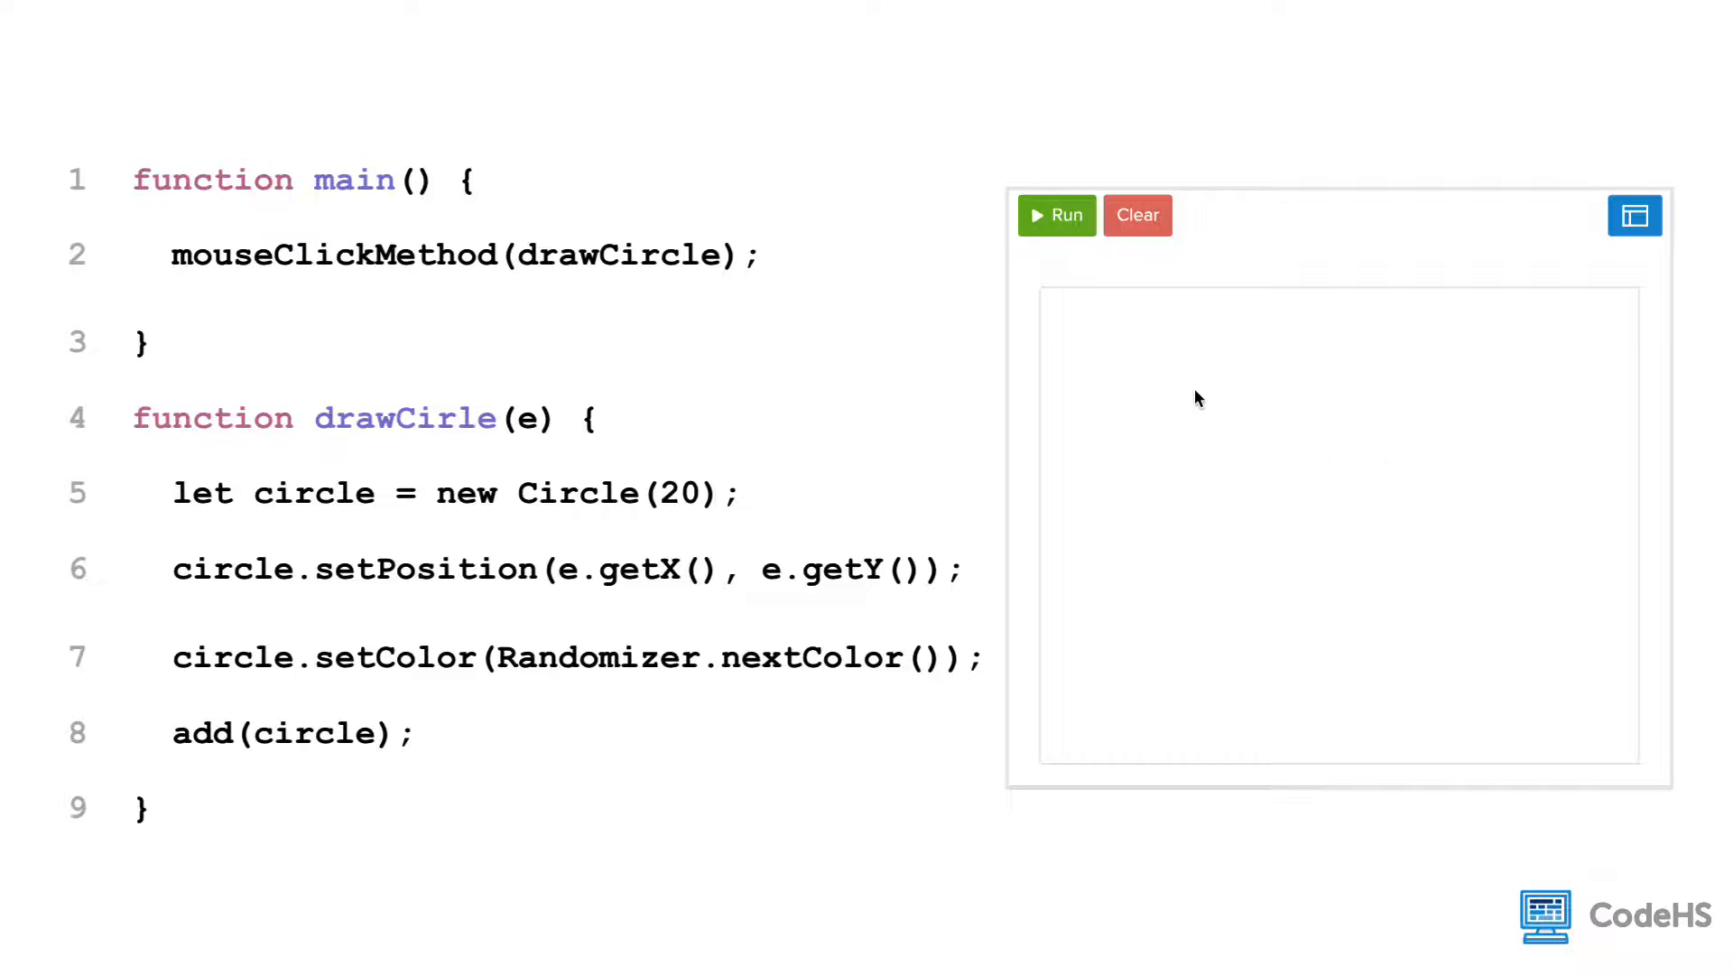
click(1341, 480)
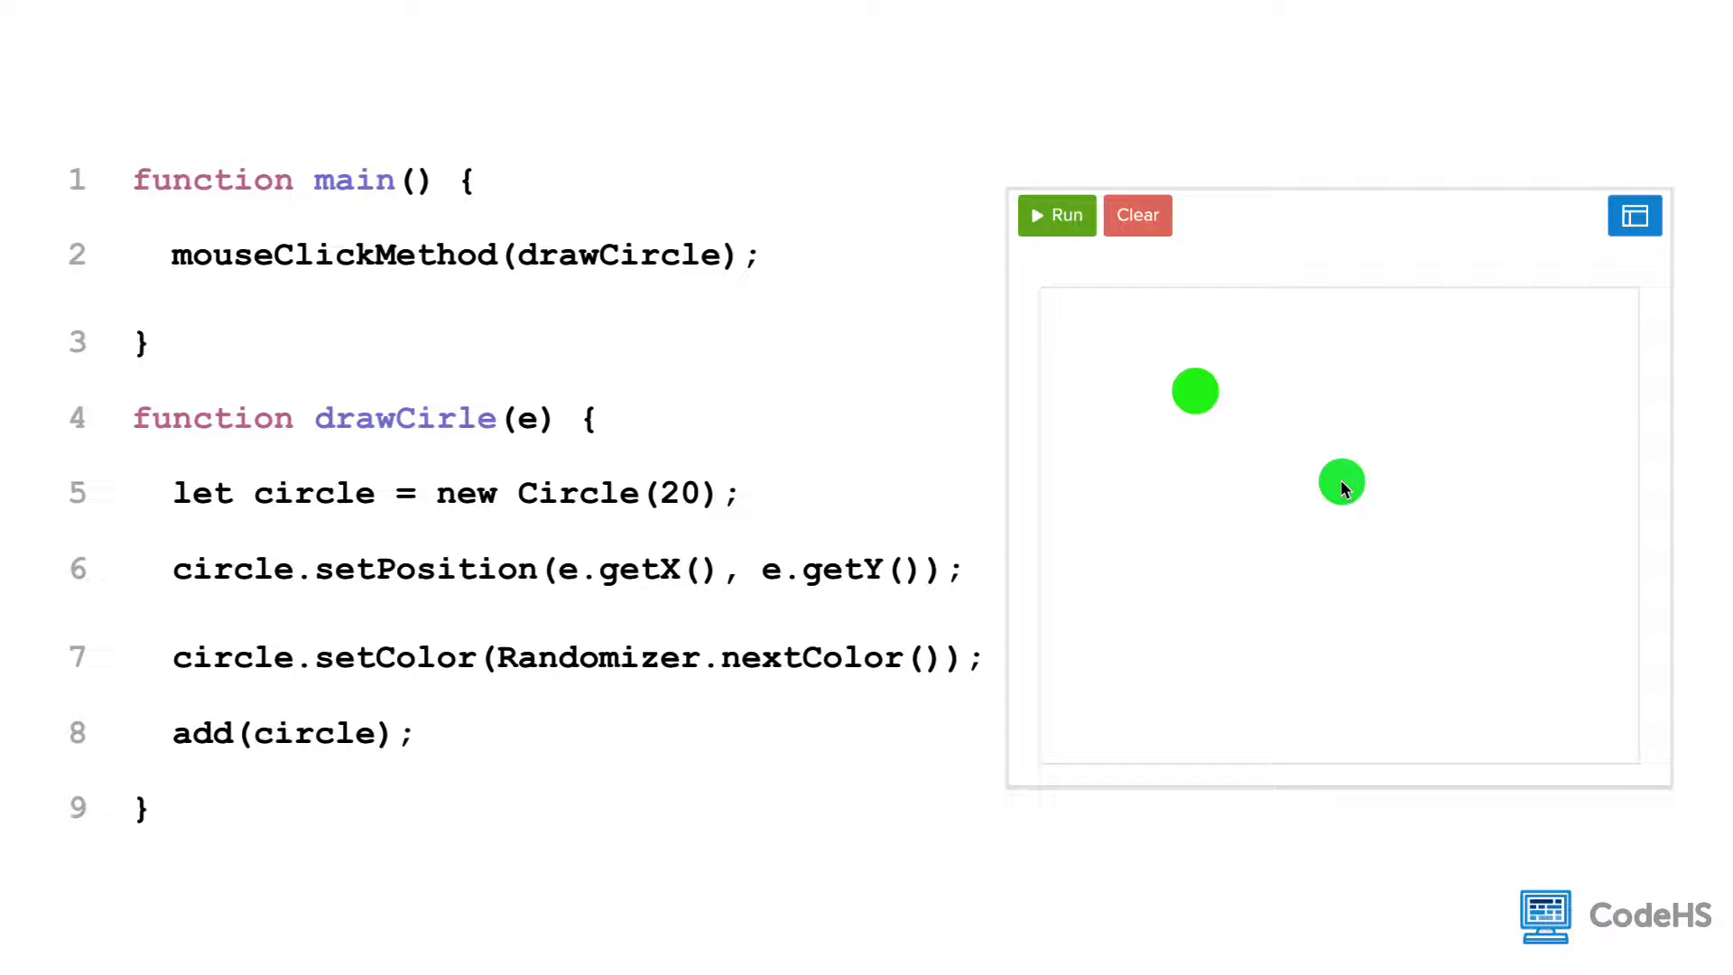
click(1376, 363)
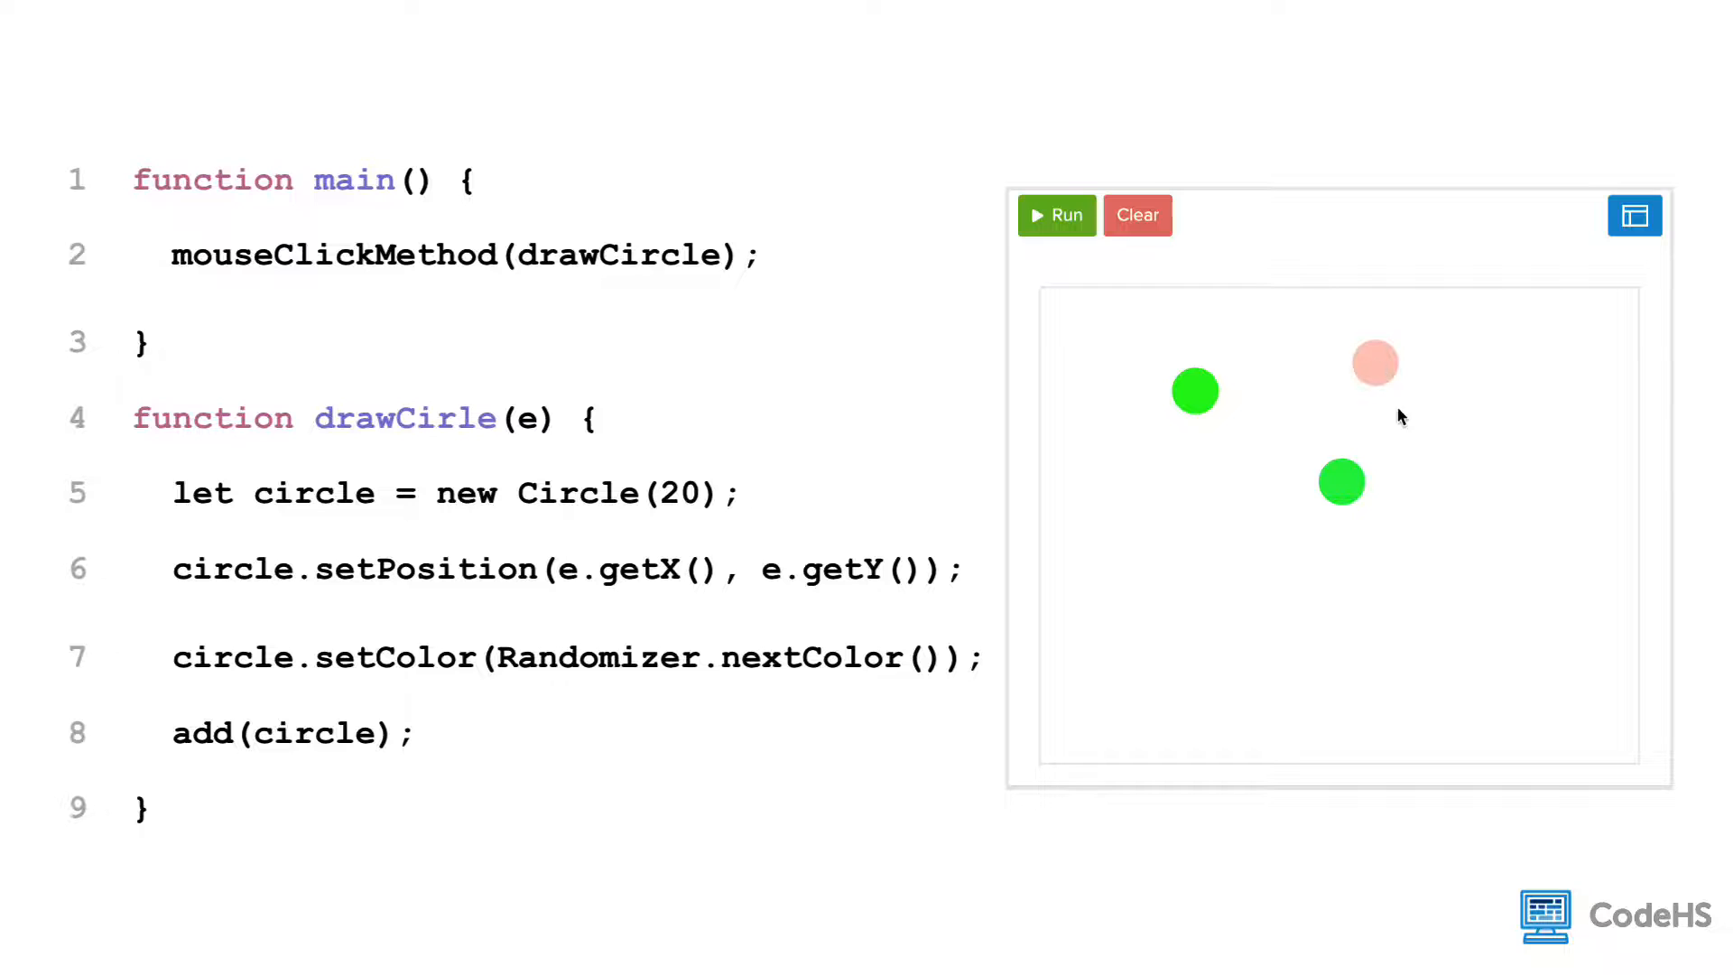
click(1137, 215)
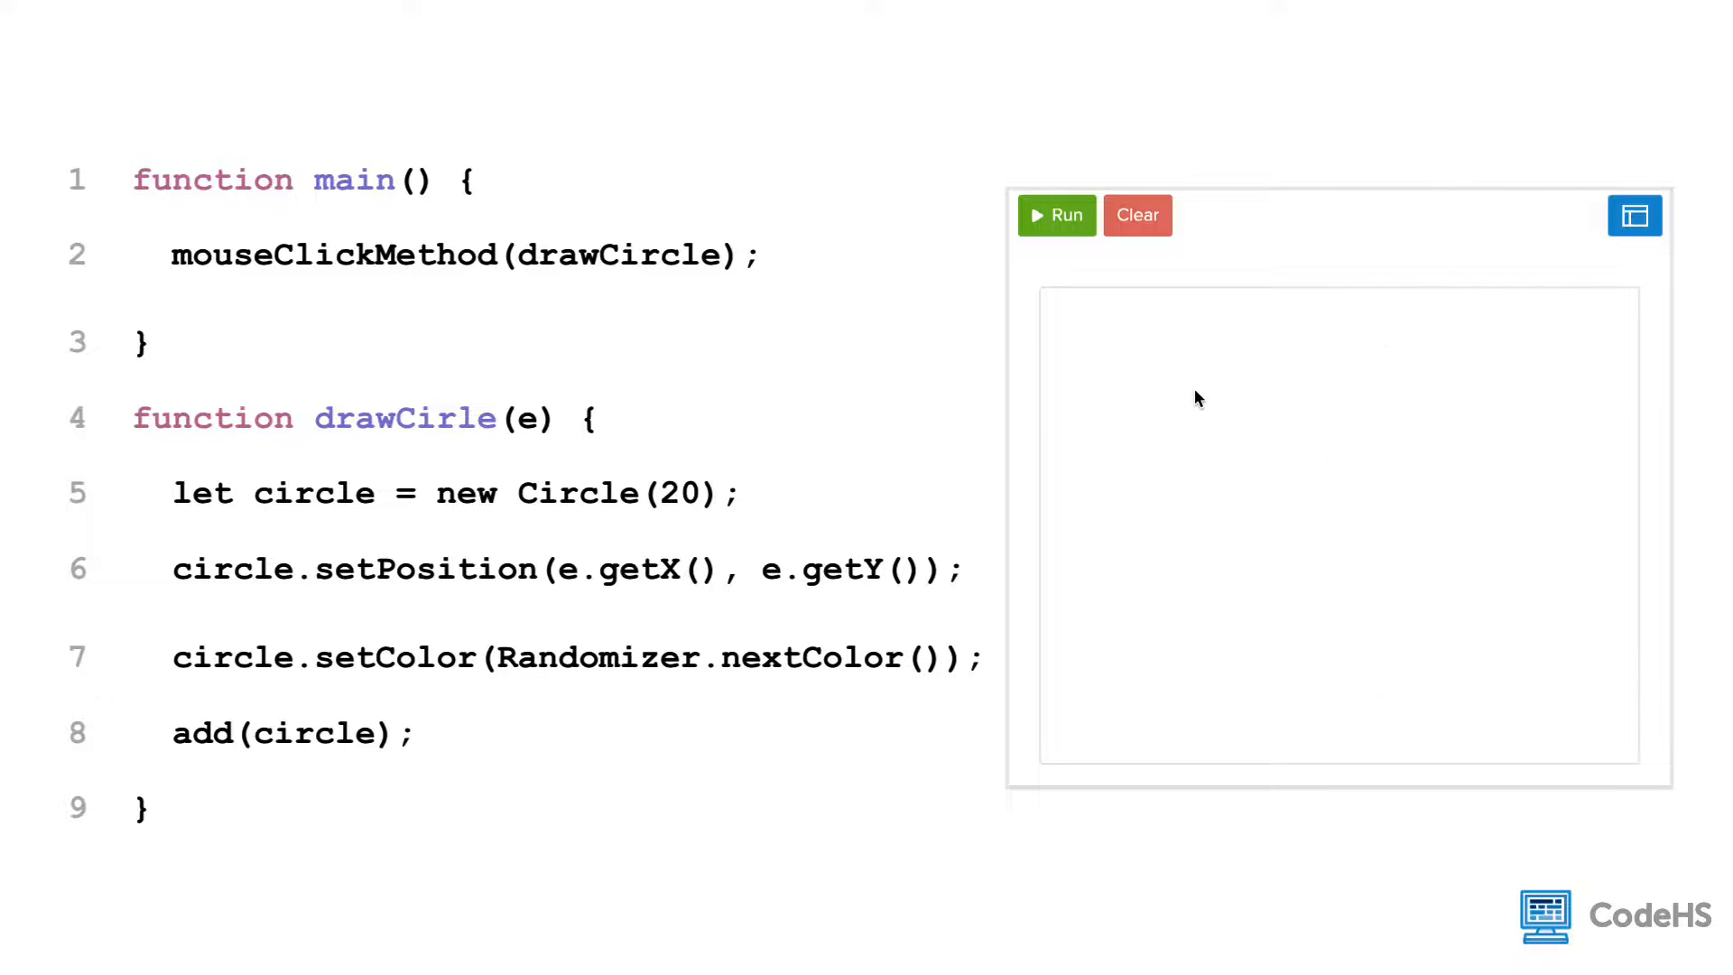
click(1340, 481)
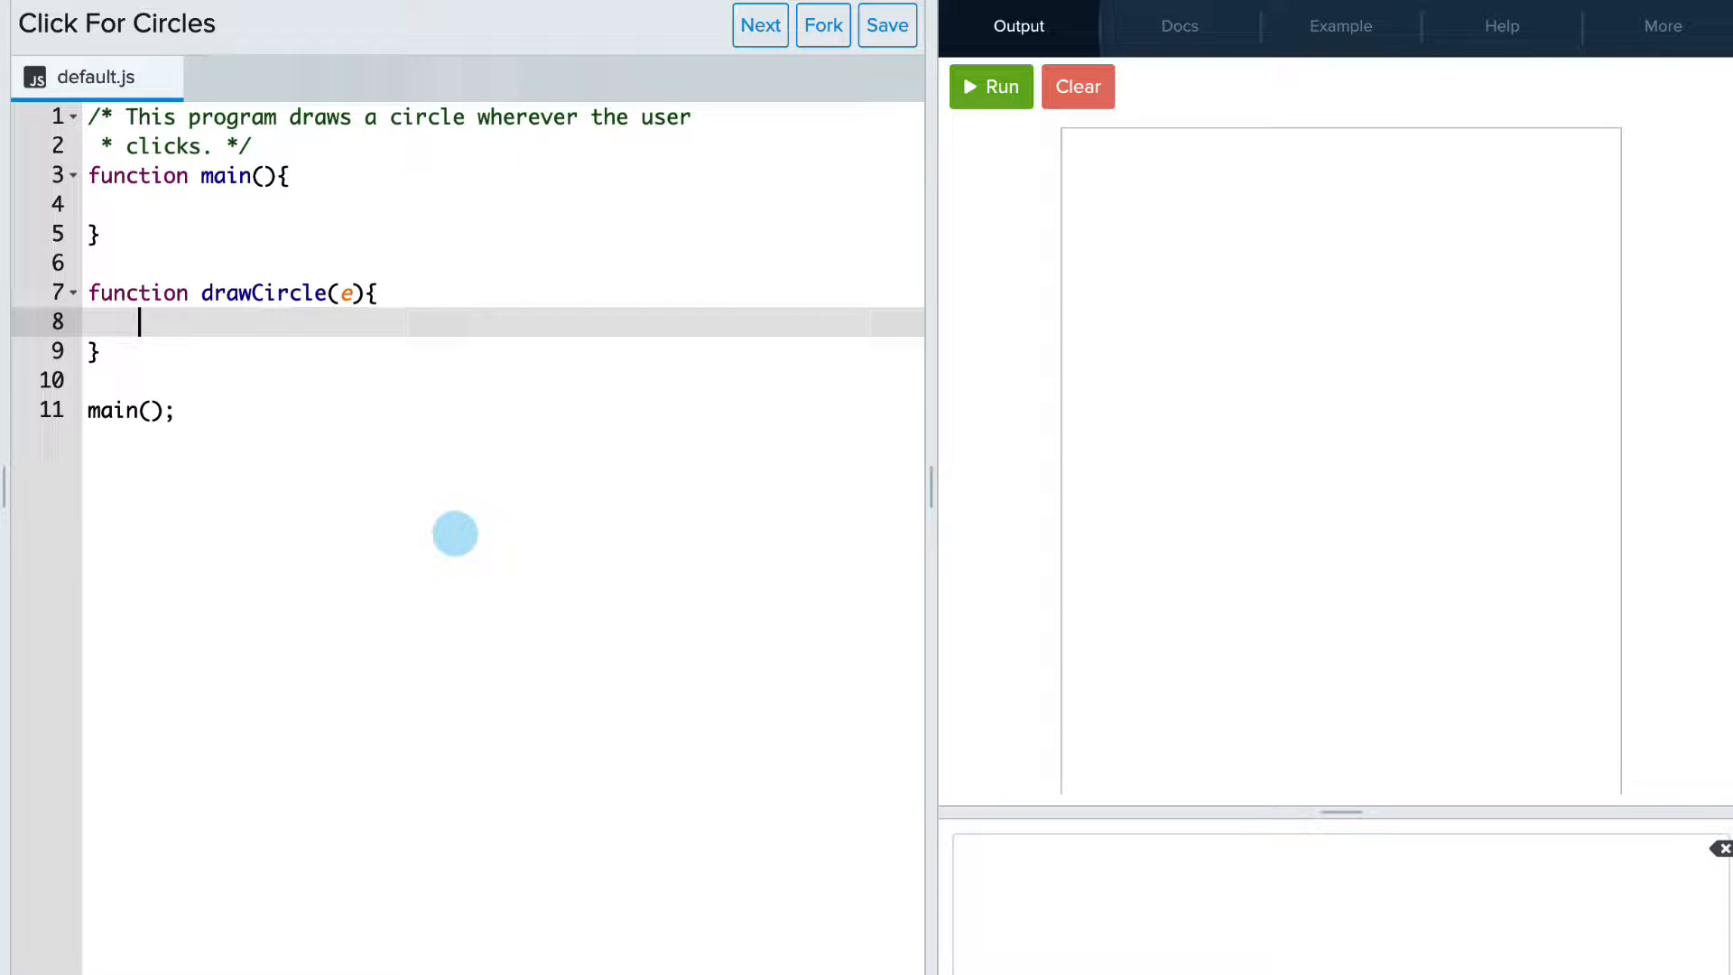
- Declare 'let circle new Circle(20)' and give it Randomizer.nextColor() as its colour
text(let)
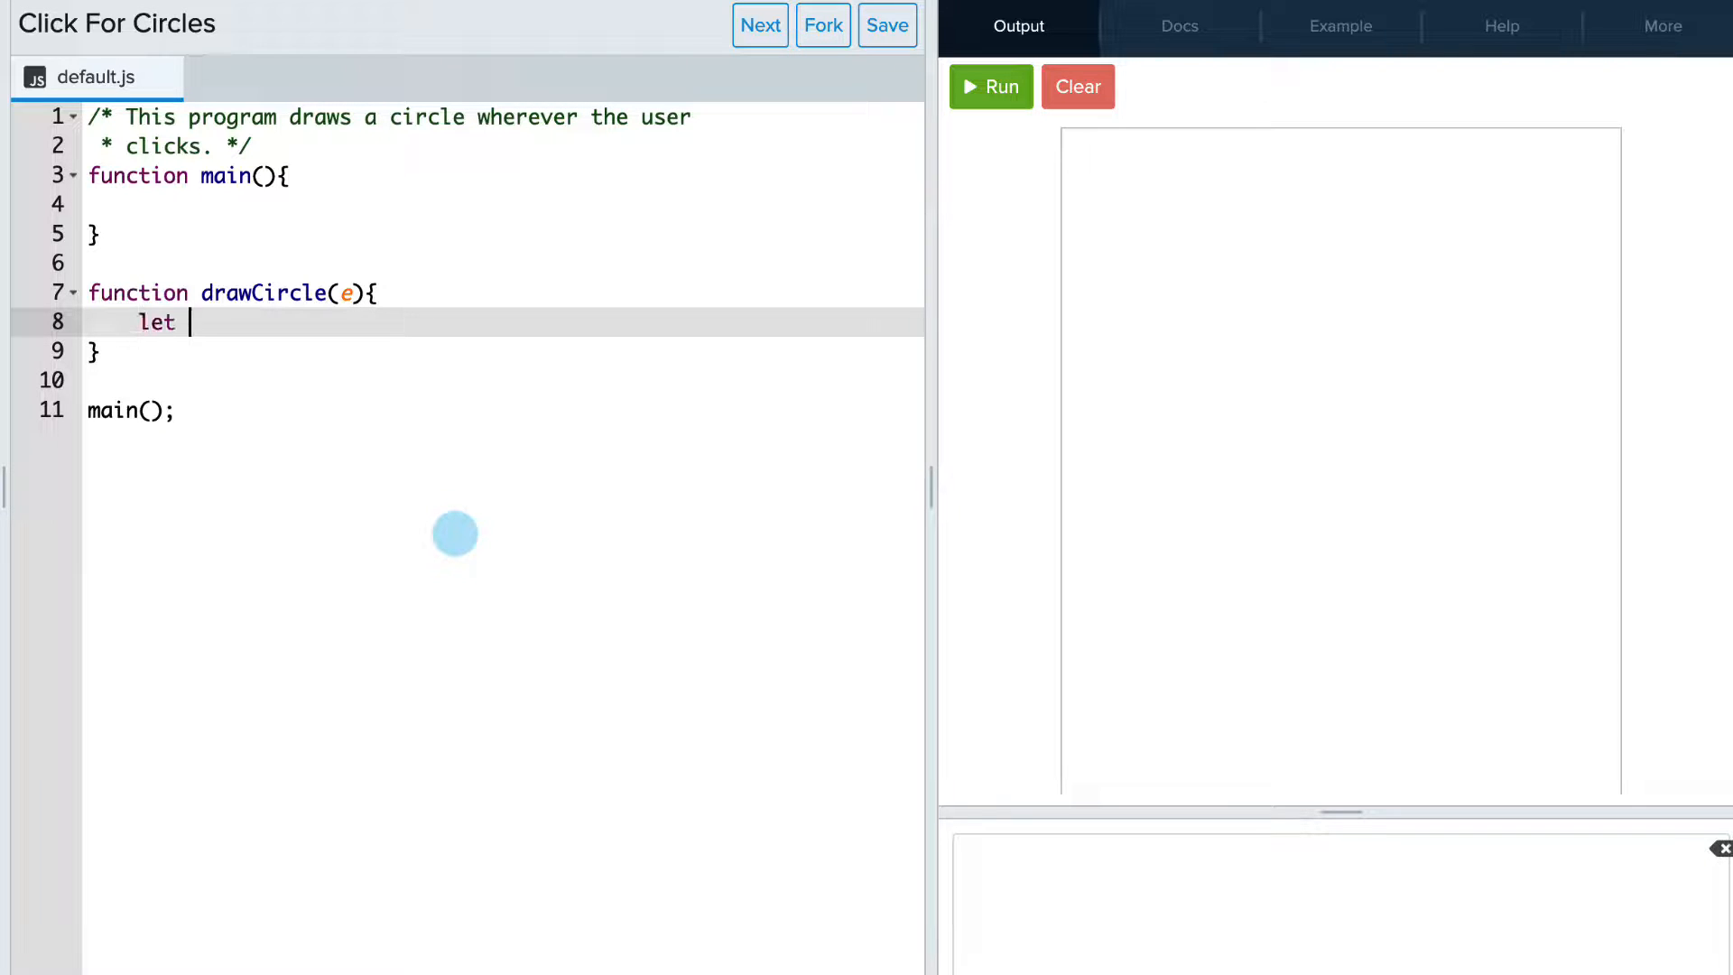
text(circle)
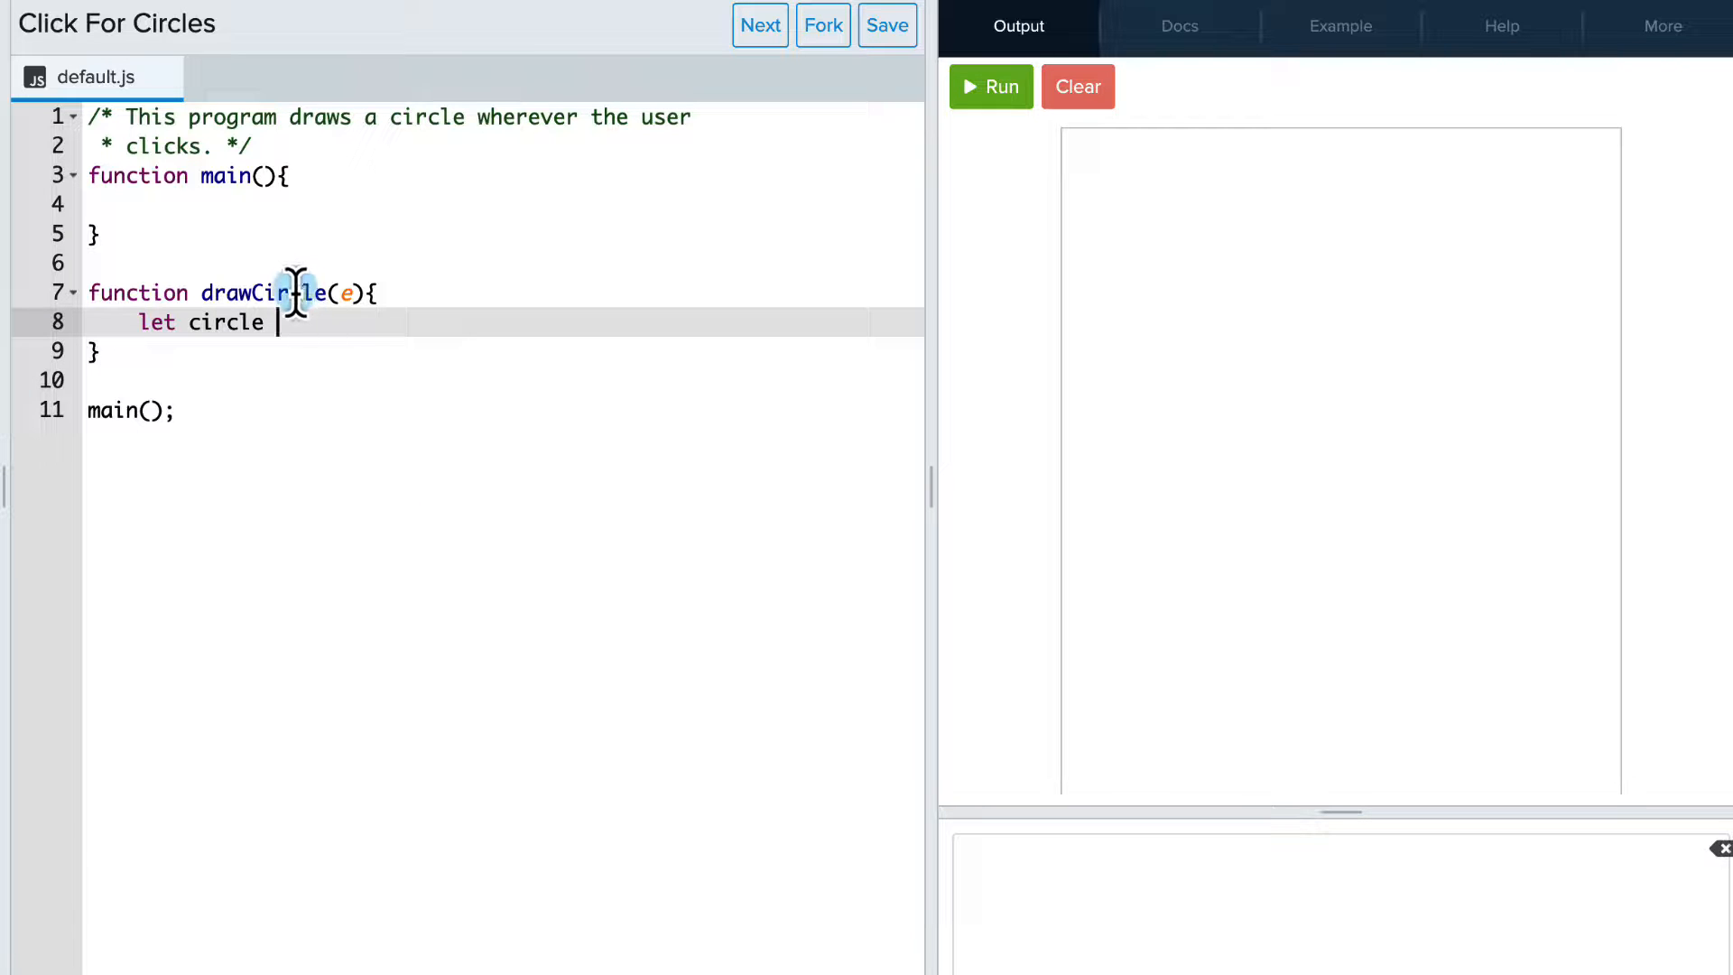
text(n)
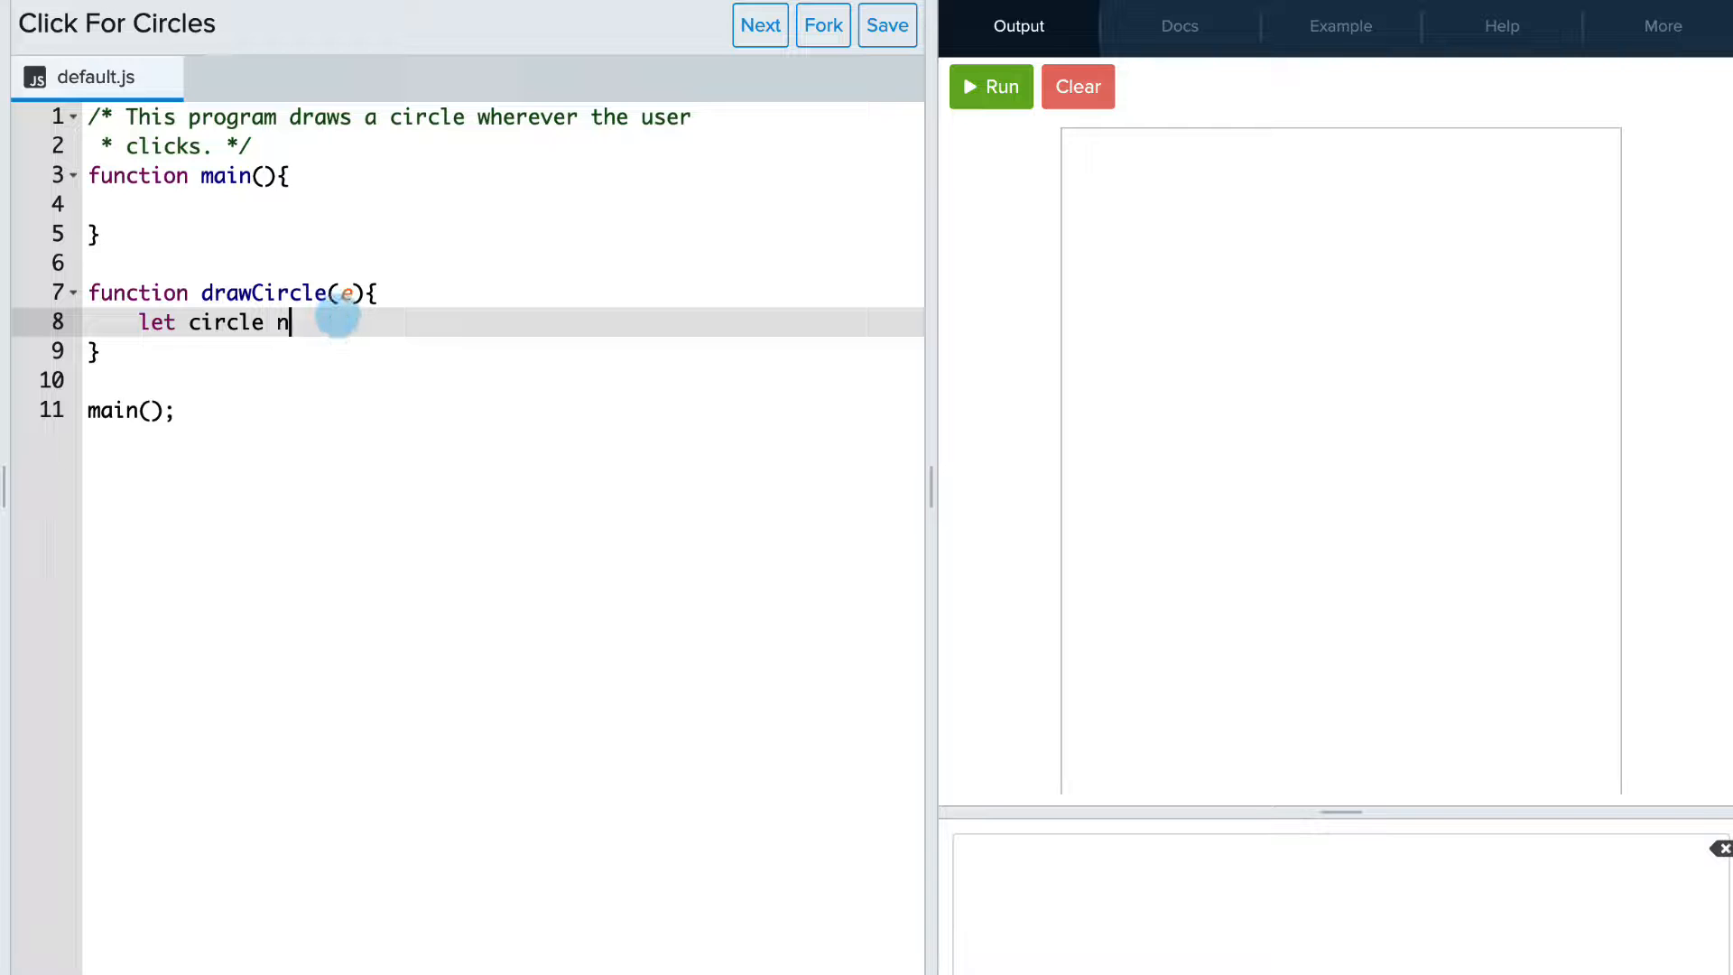
text(ew Circle)
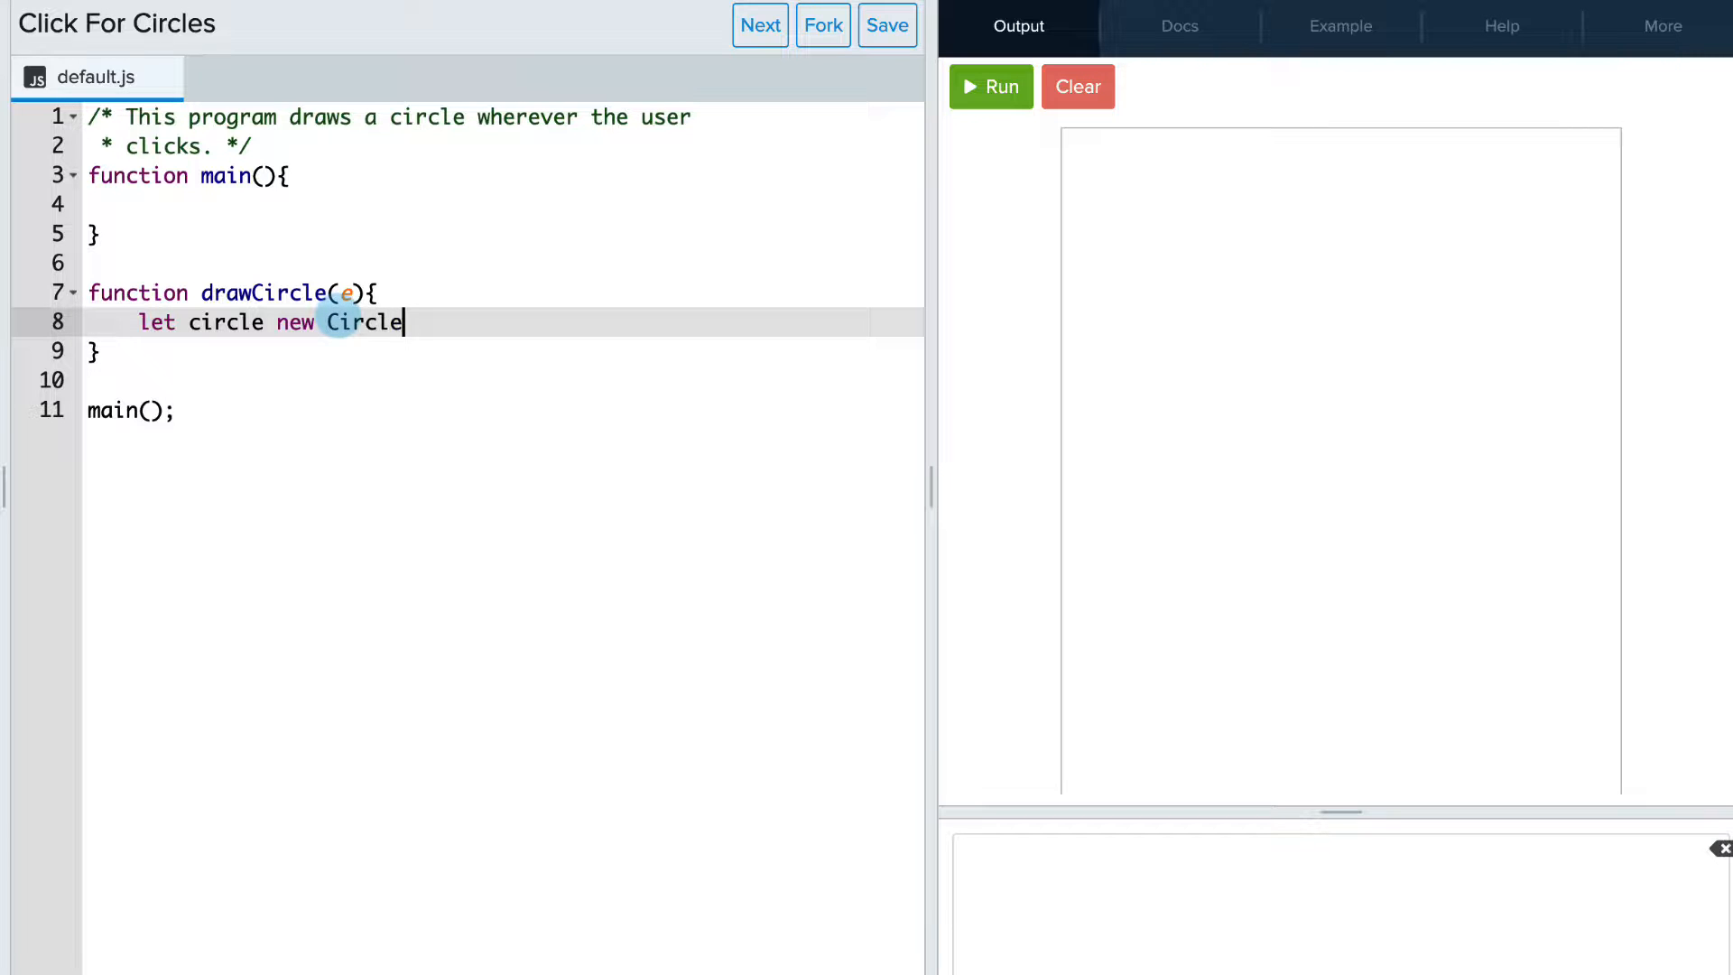
text((20);)
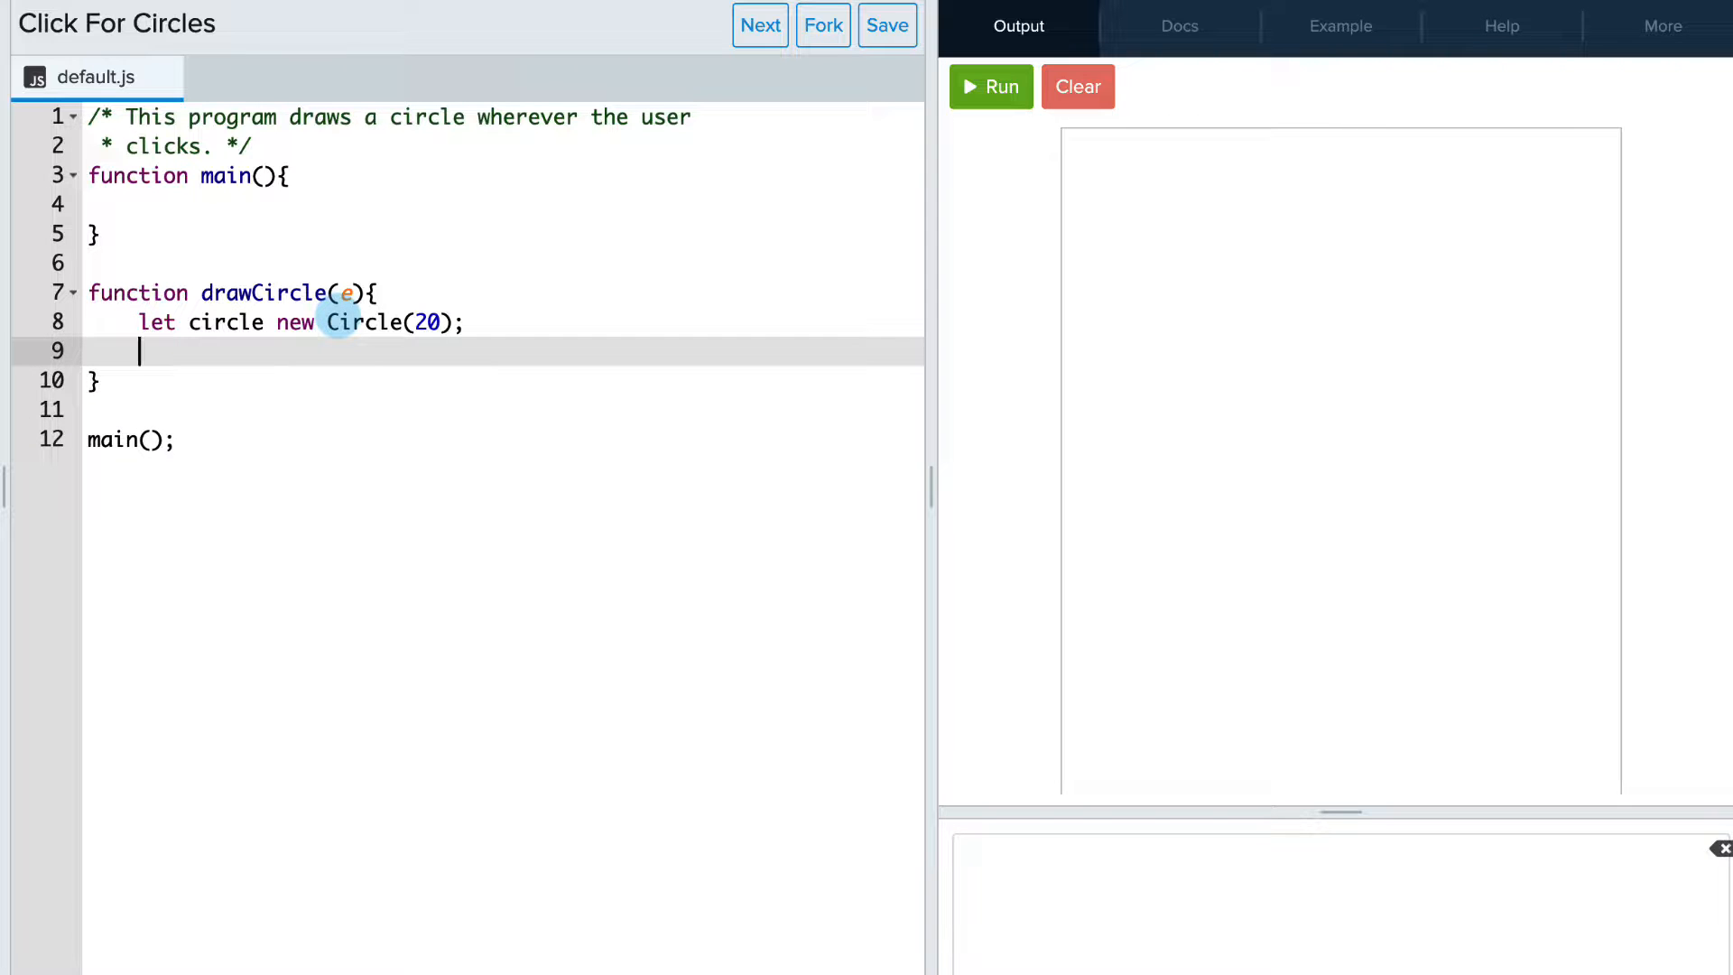
text(circle.setColor(Randomizer.nextColor()))
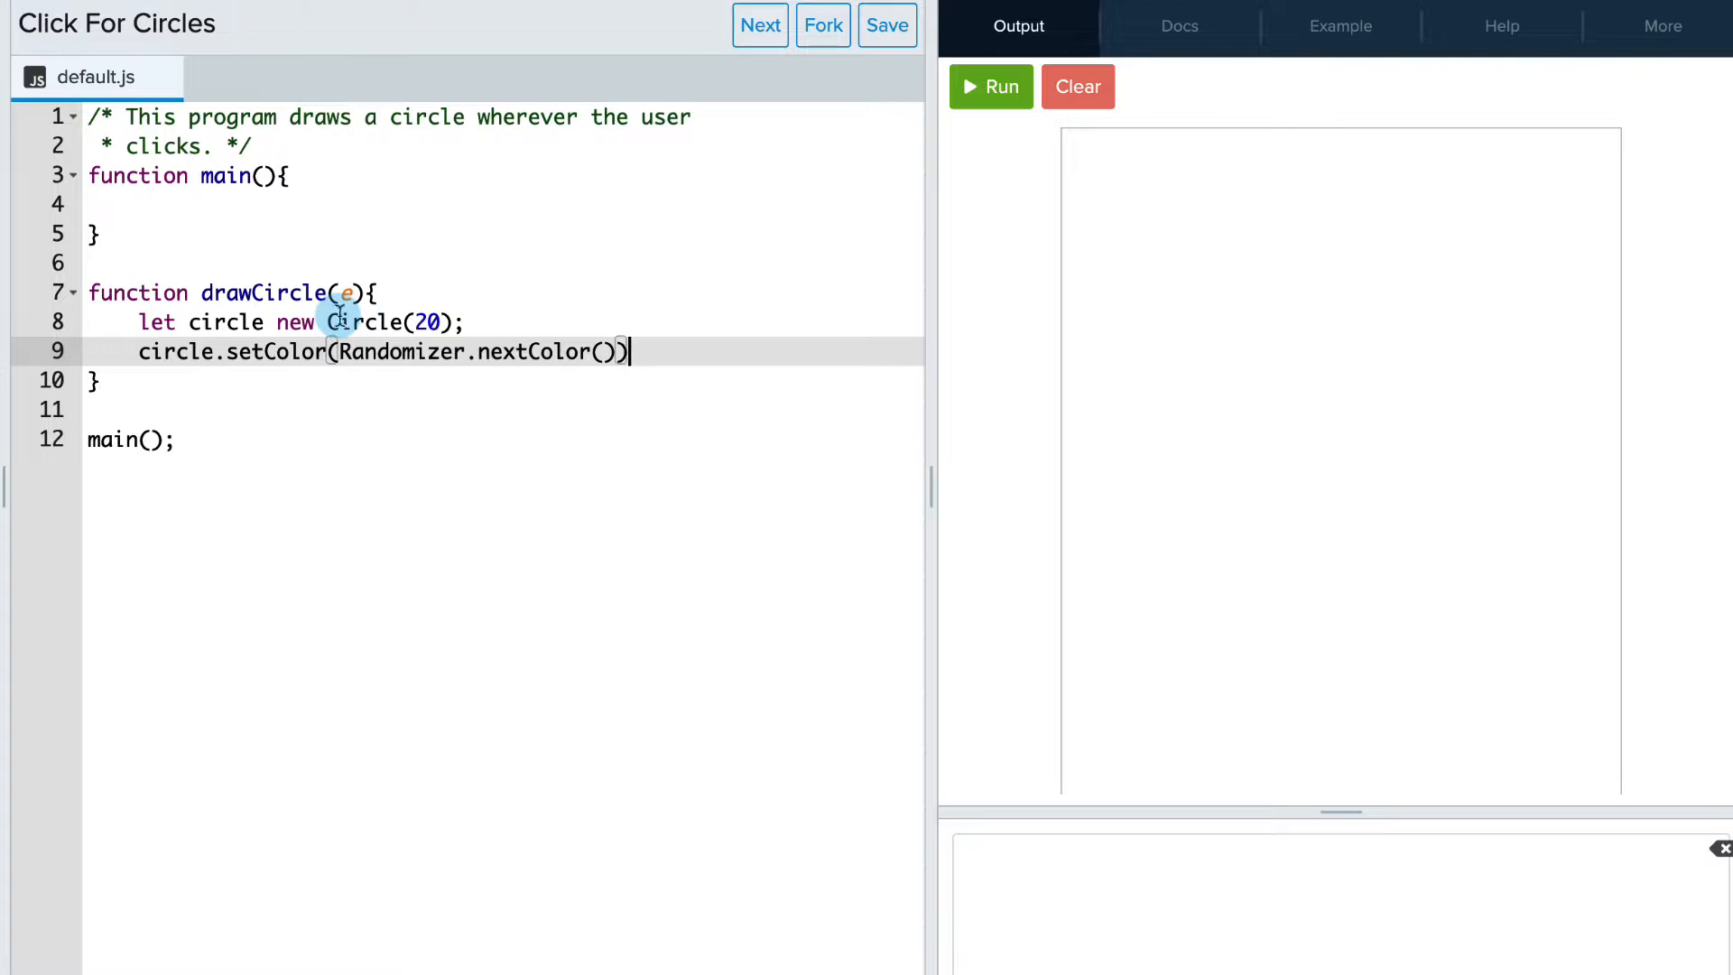
text(;)
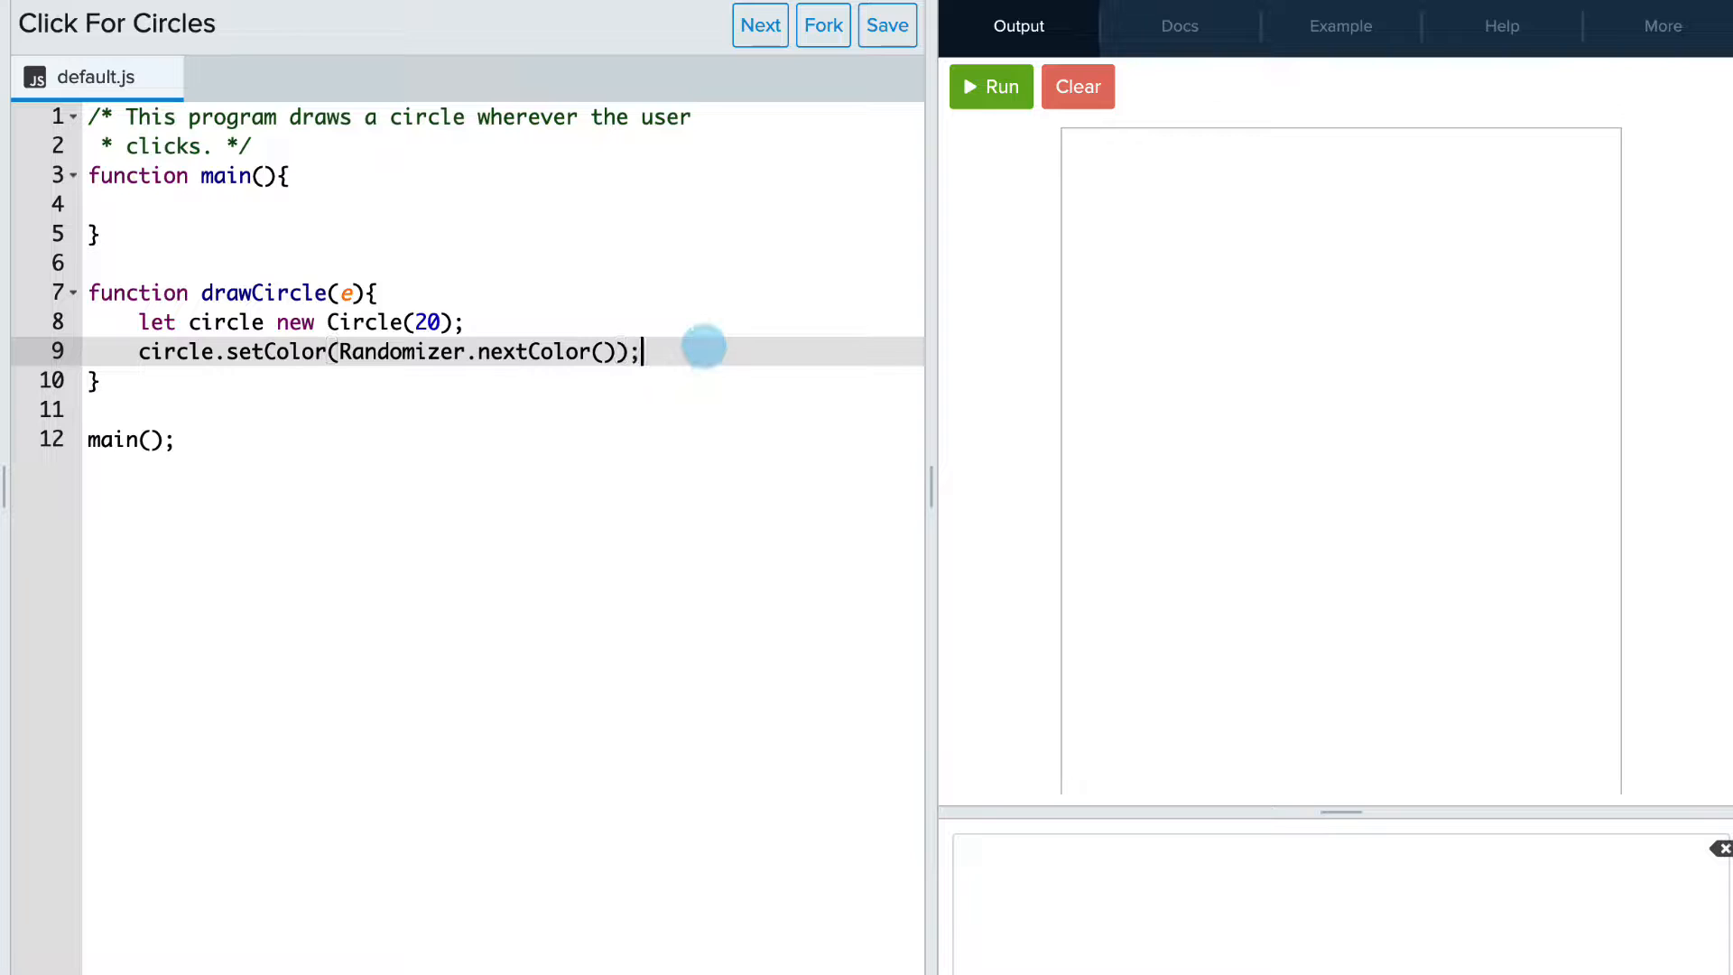
key(Enter)
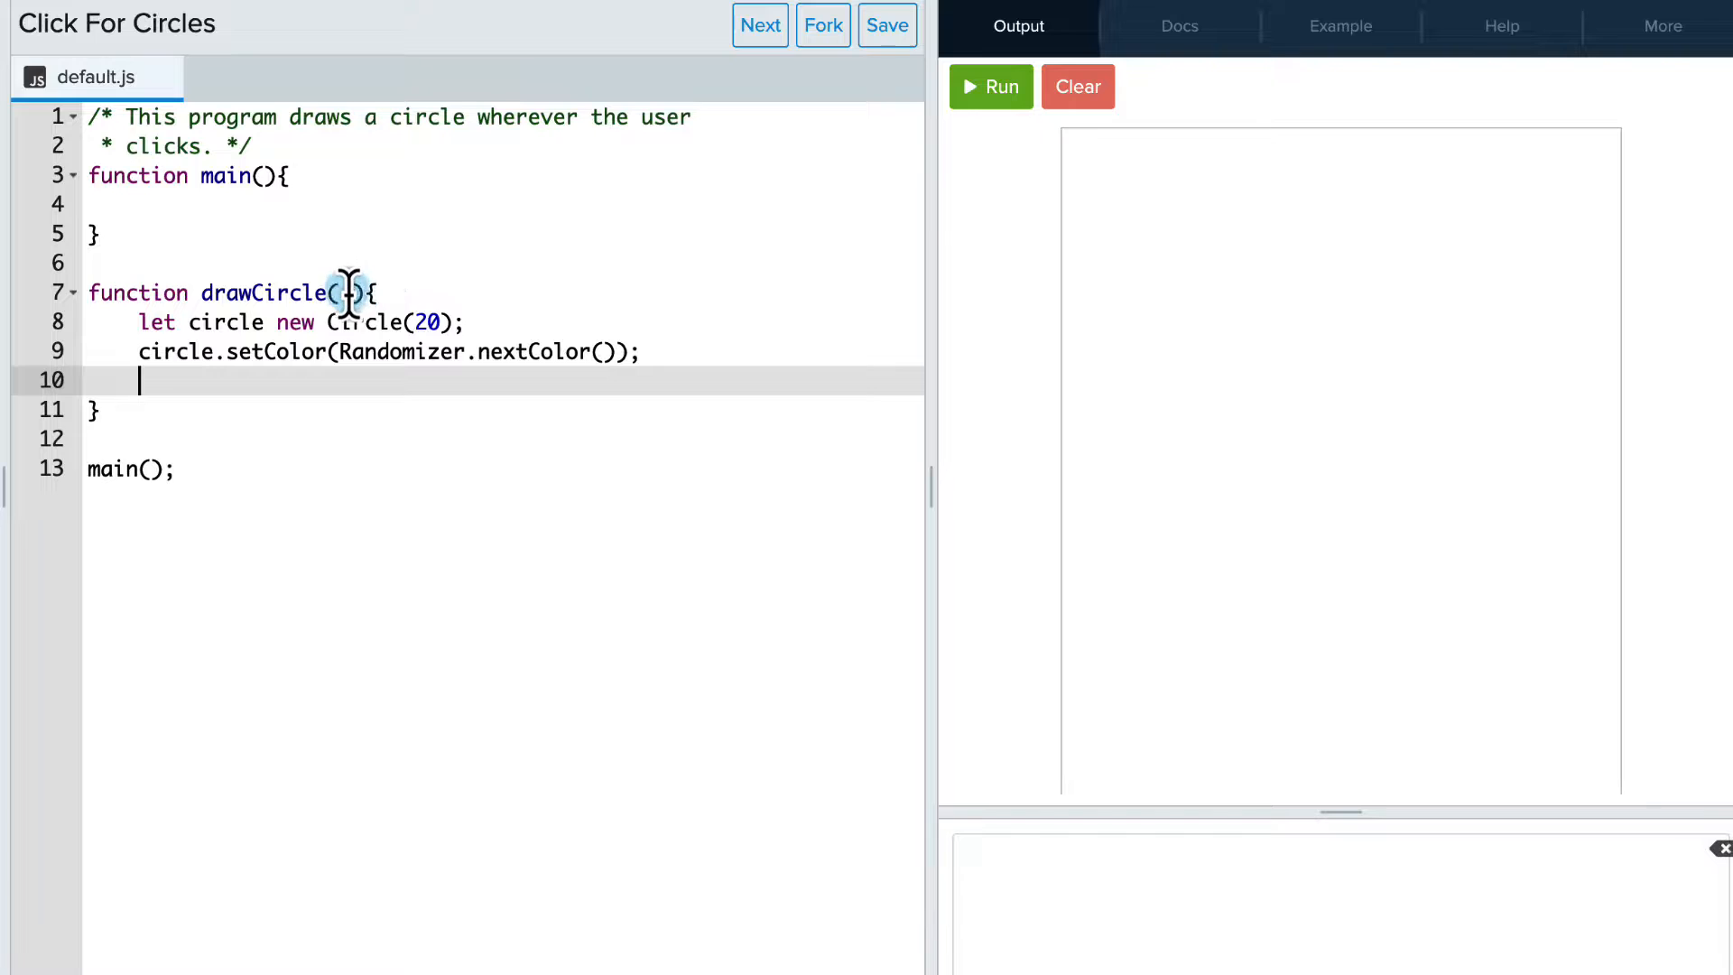
- Position the circle at e.getX(), e.getY() and add(circle) to the canvas
text(e)
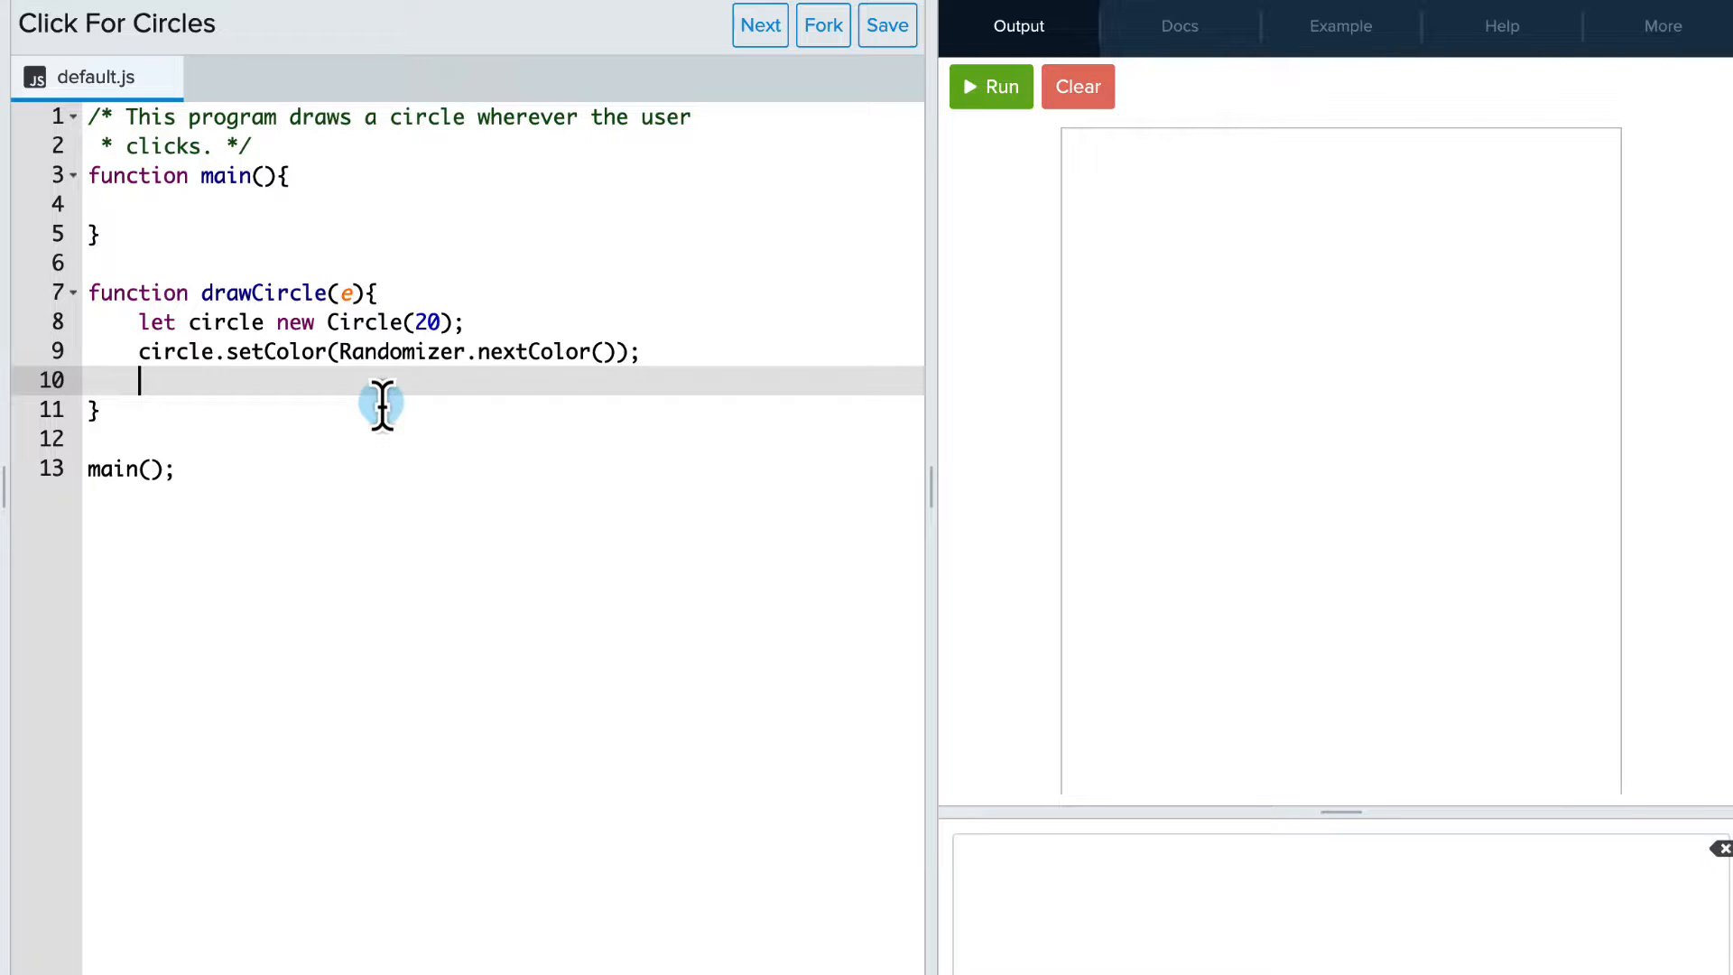
text(c)
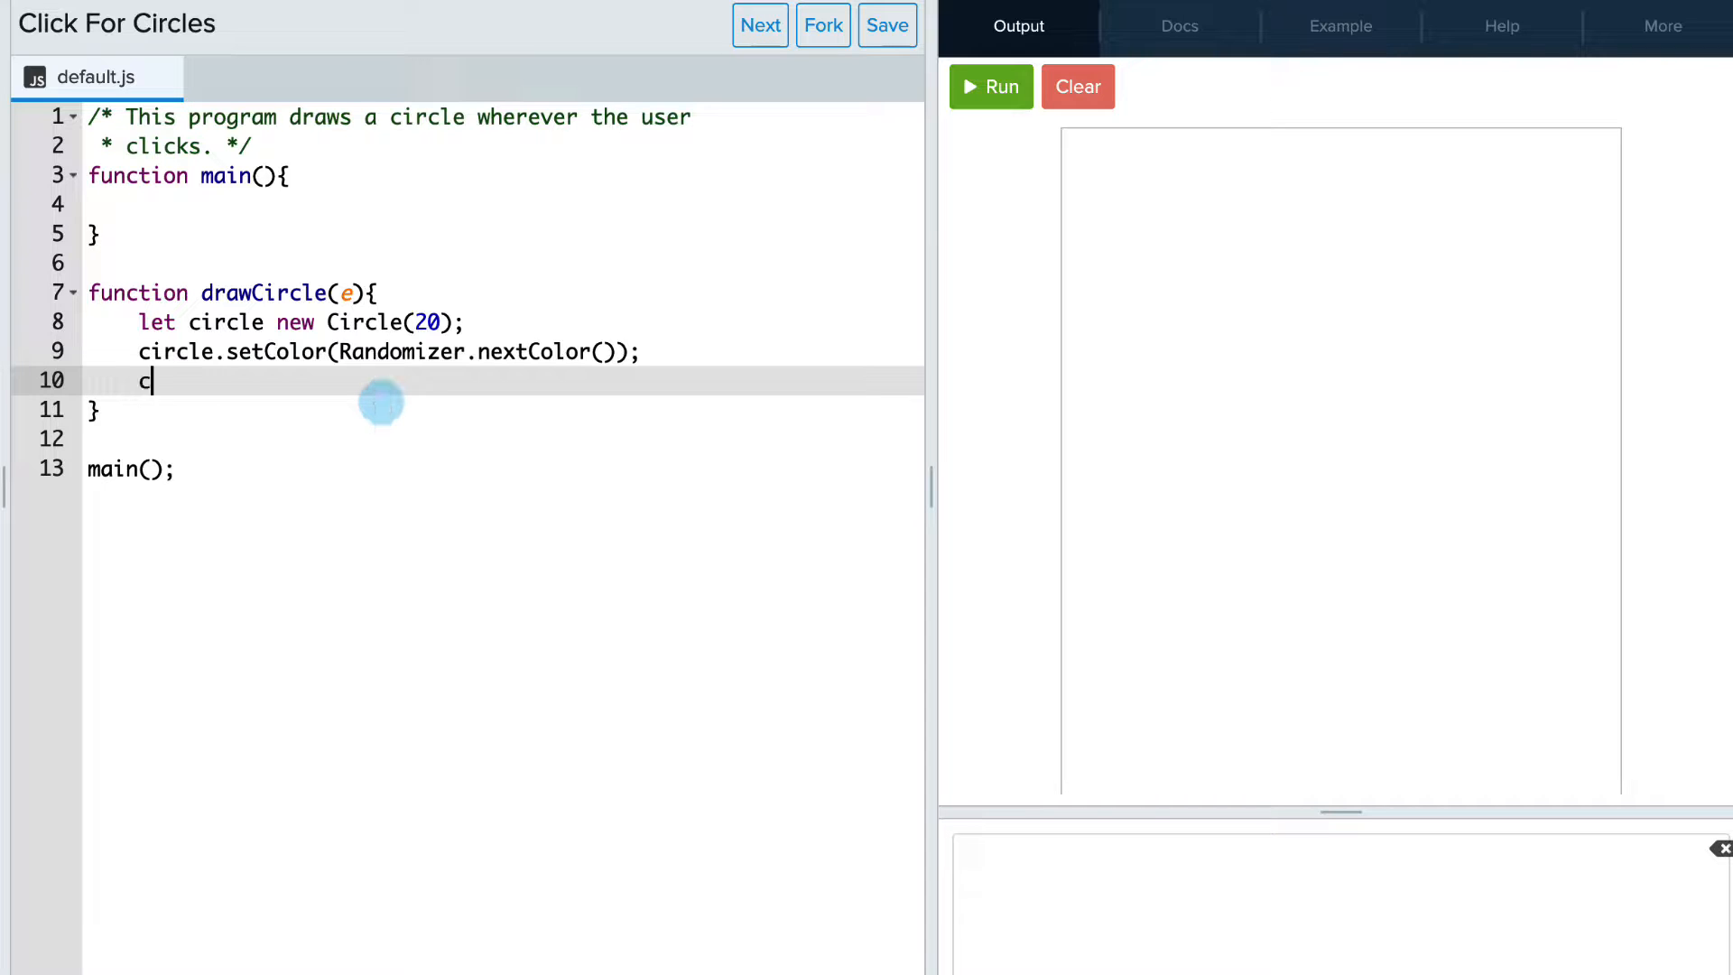
text(ircle.setPosition()
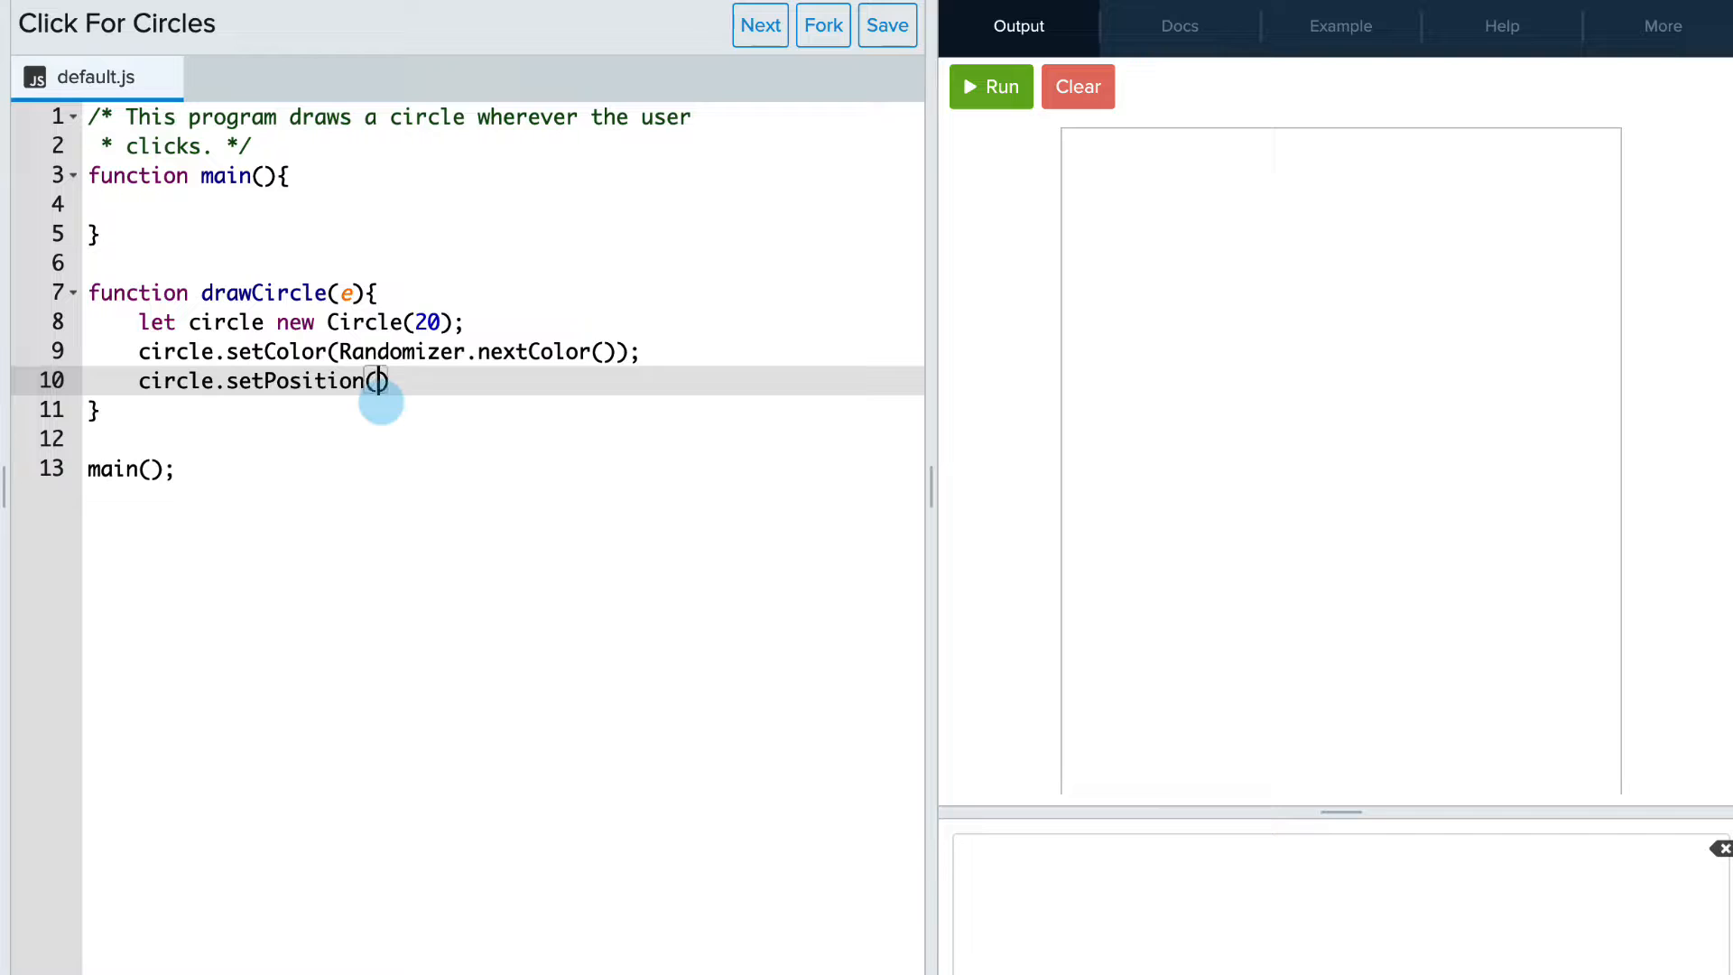
text(e.)
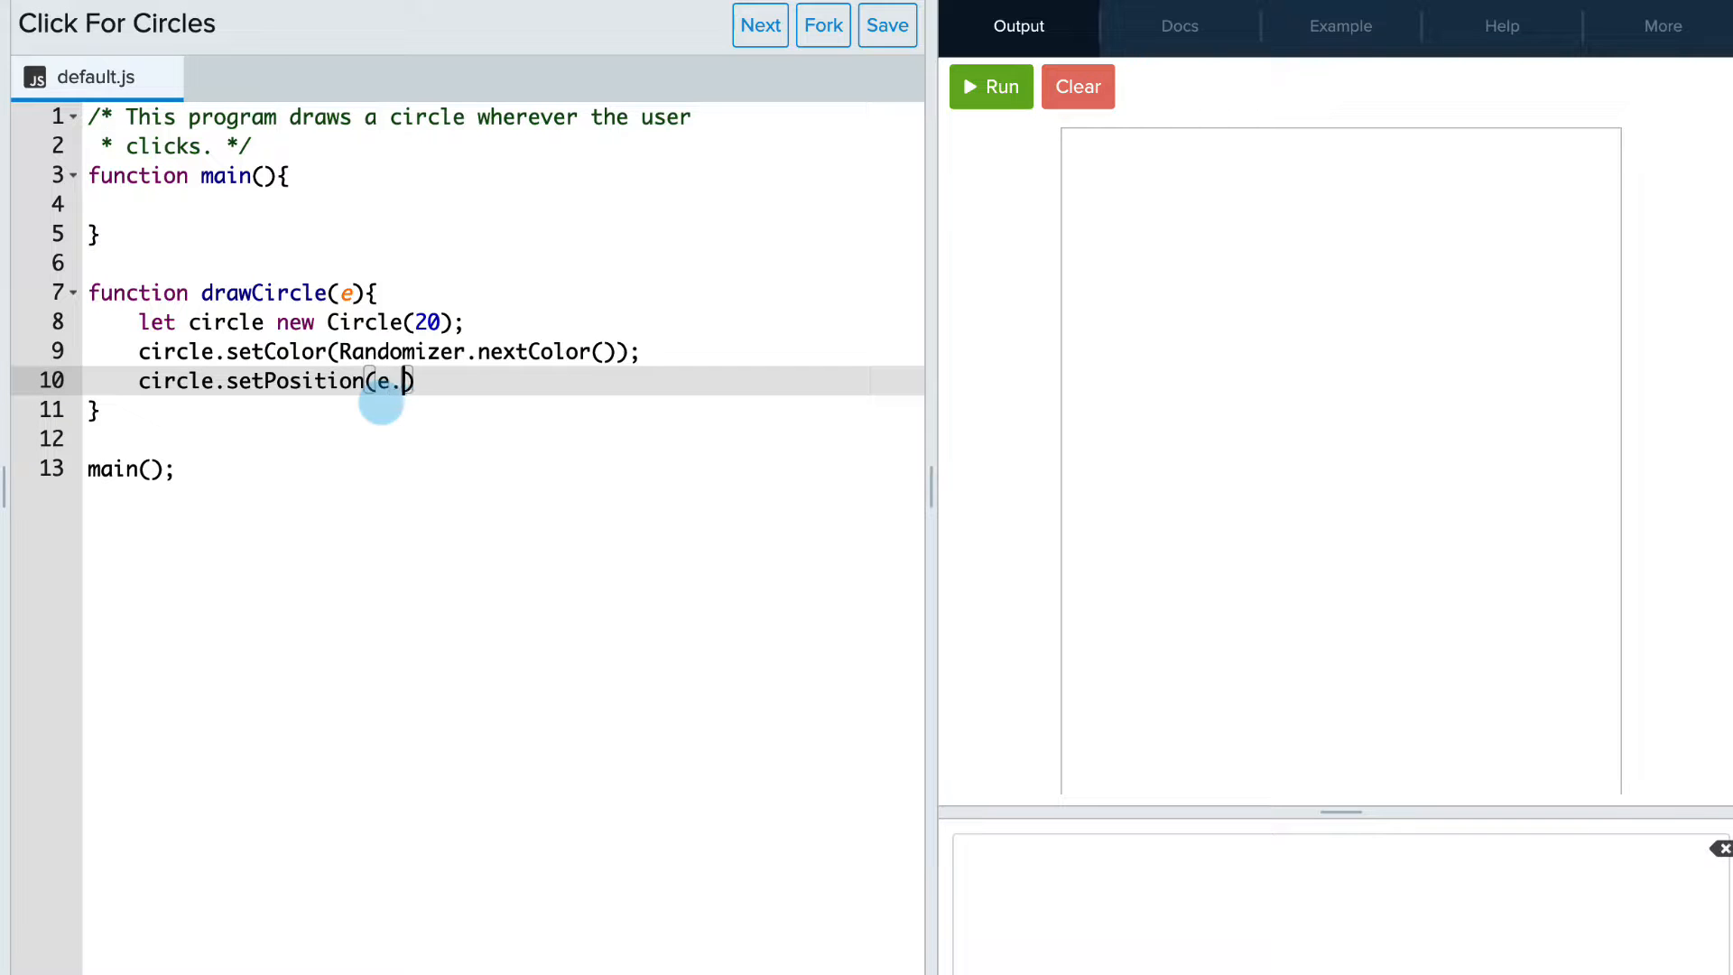
text(getX())
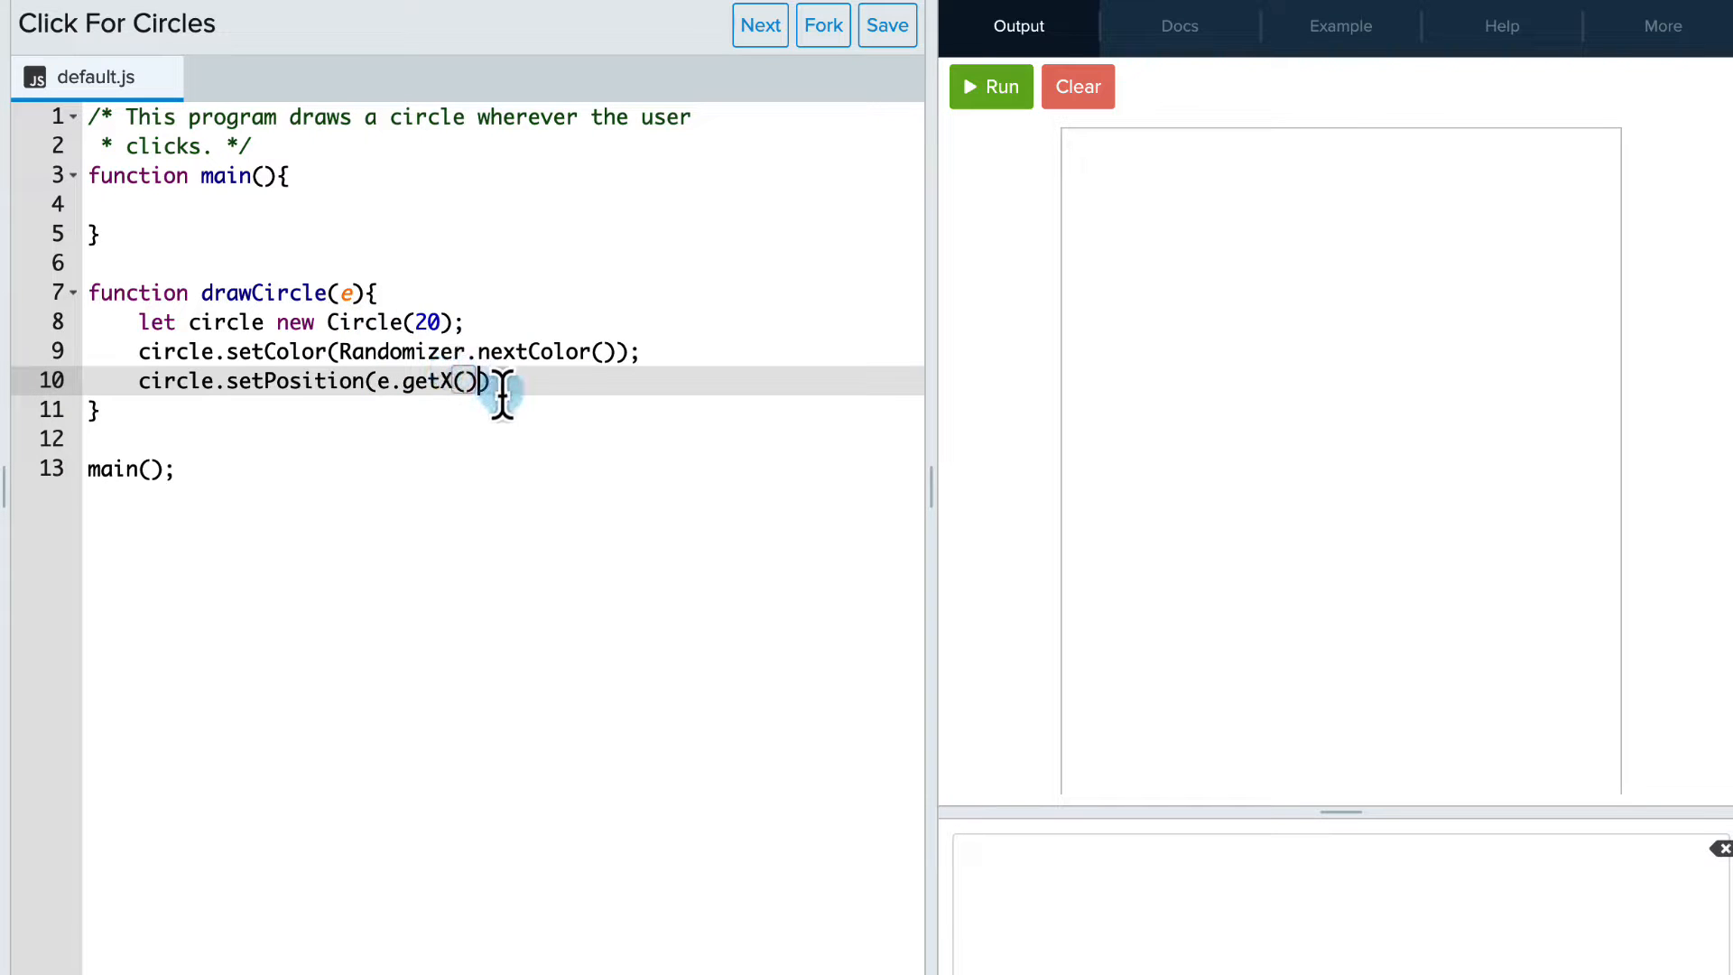
text(, e.)
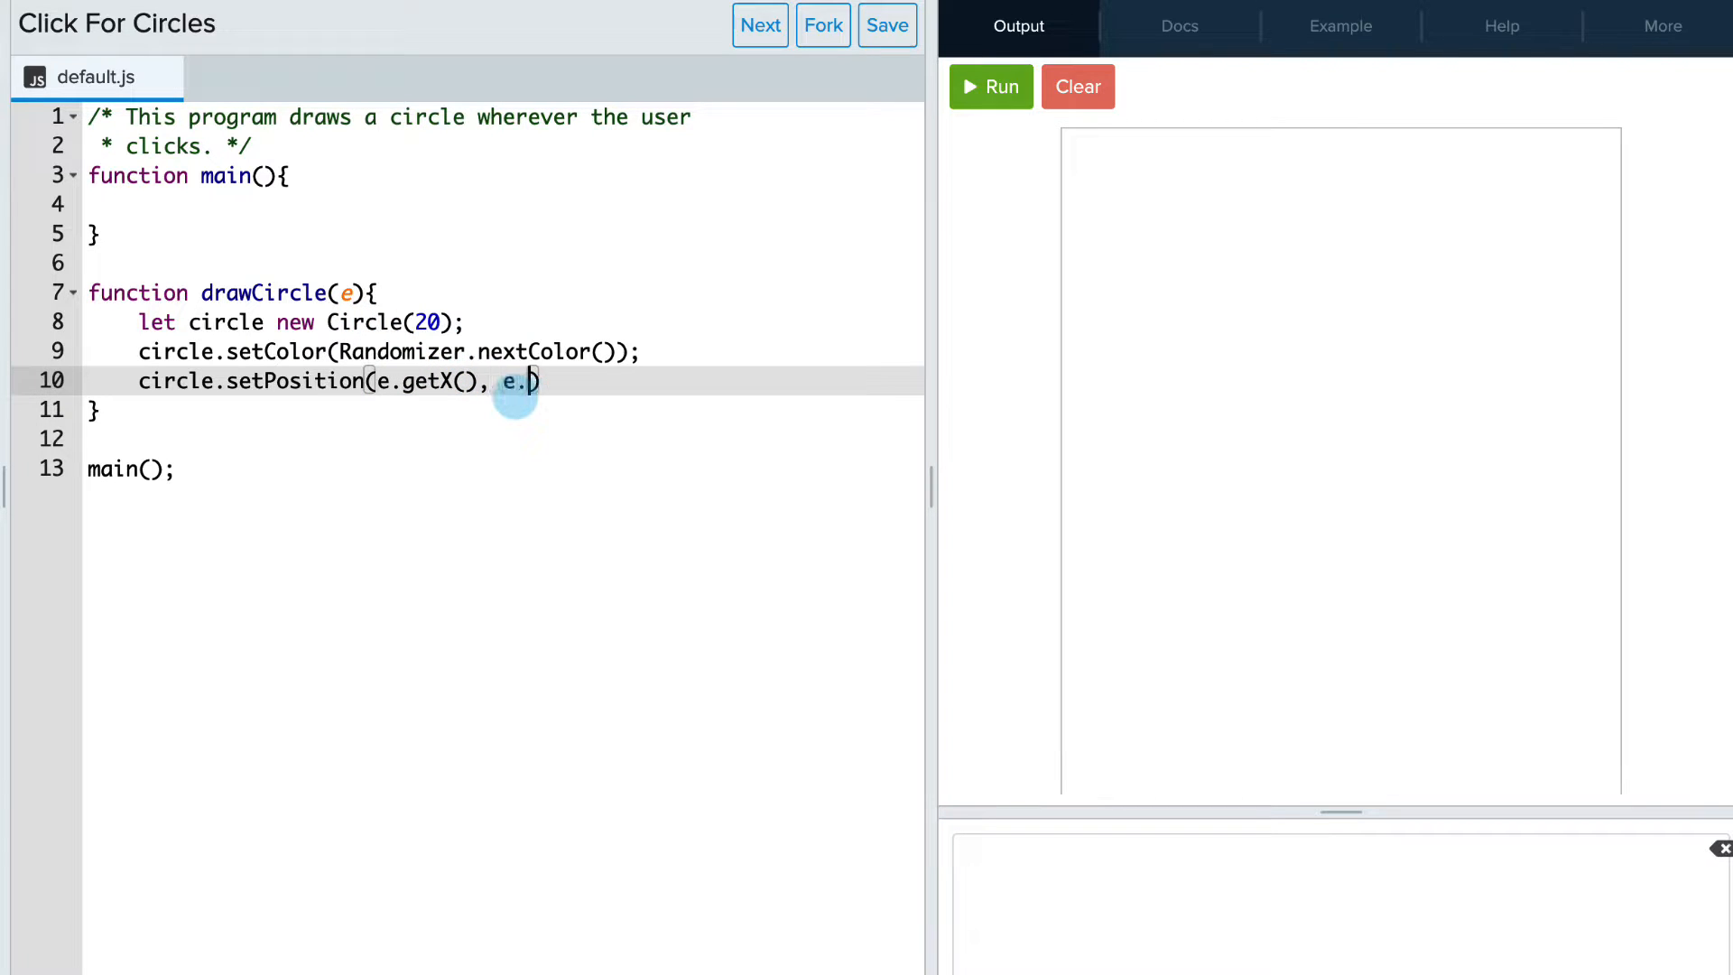
text(getY())
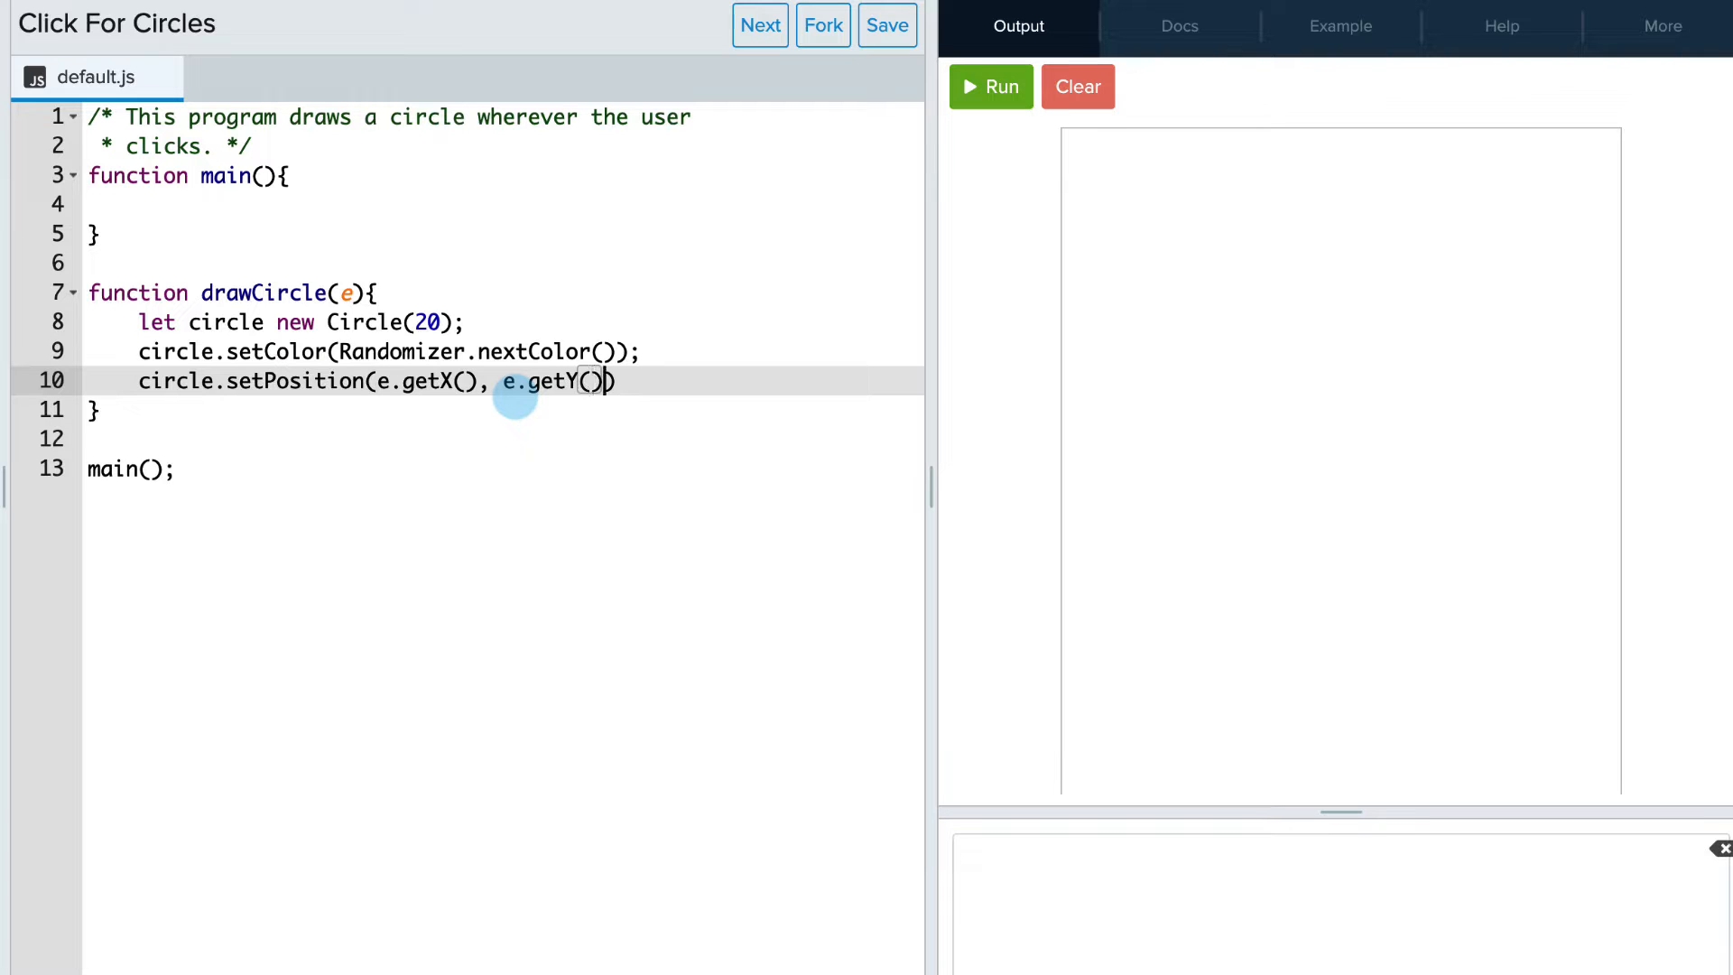
text(;)
text(a)
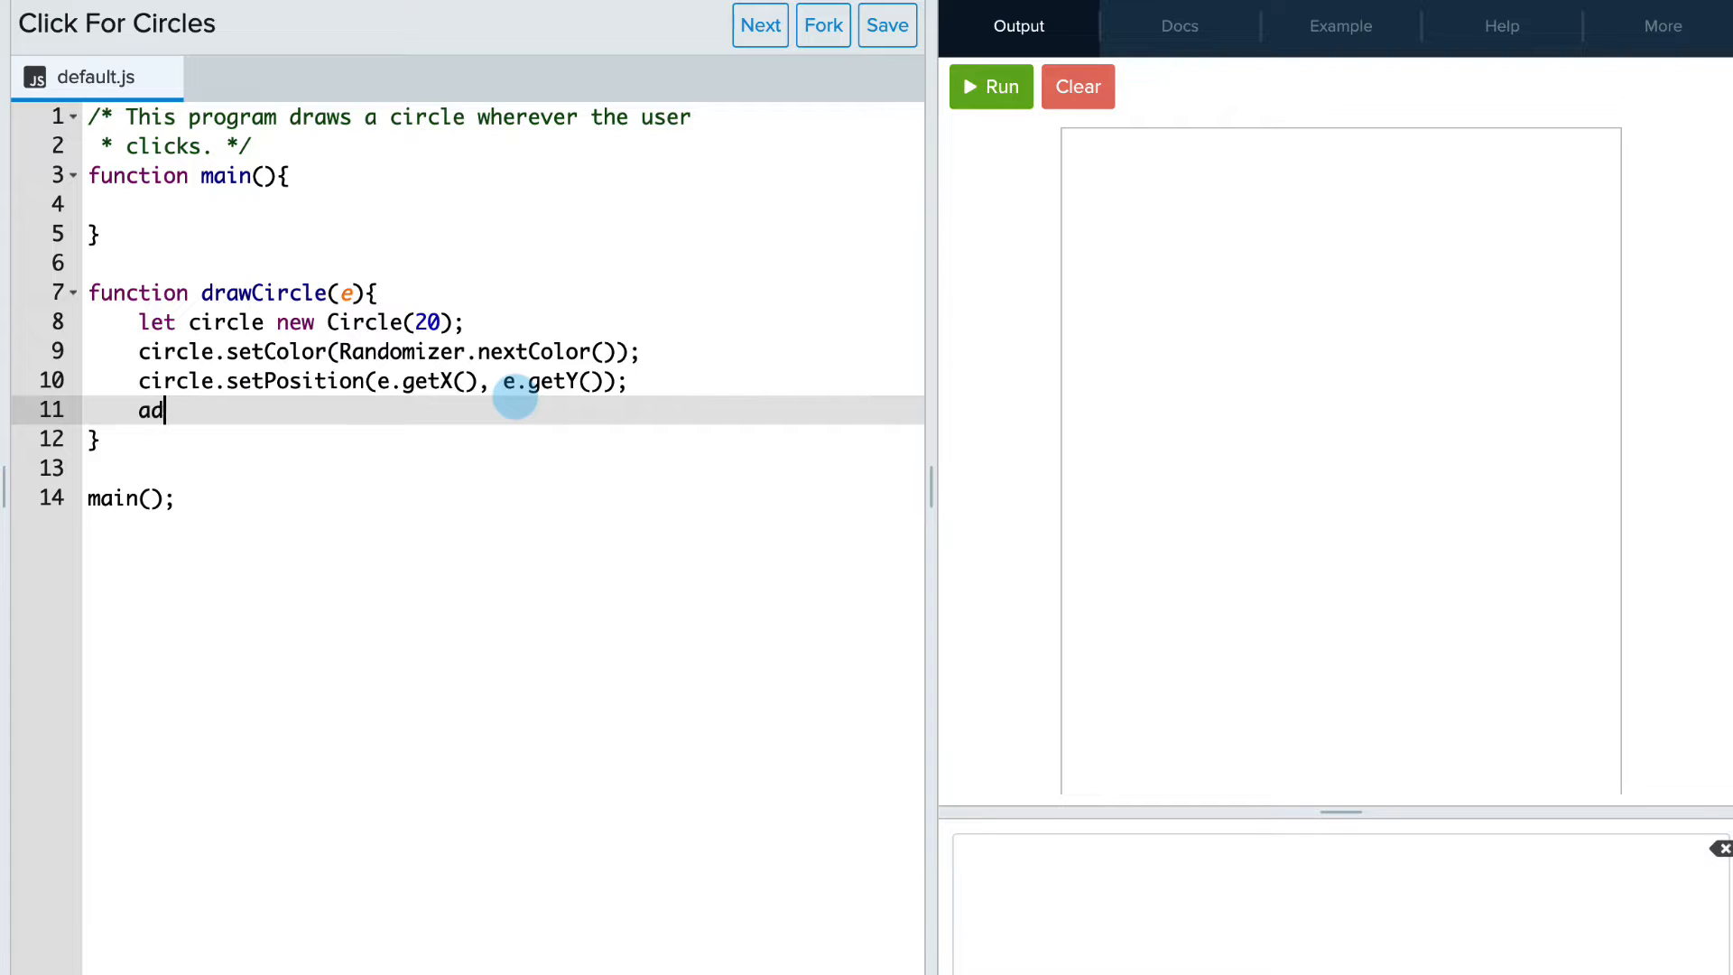
text(d(circle);)
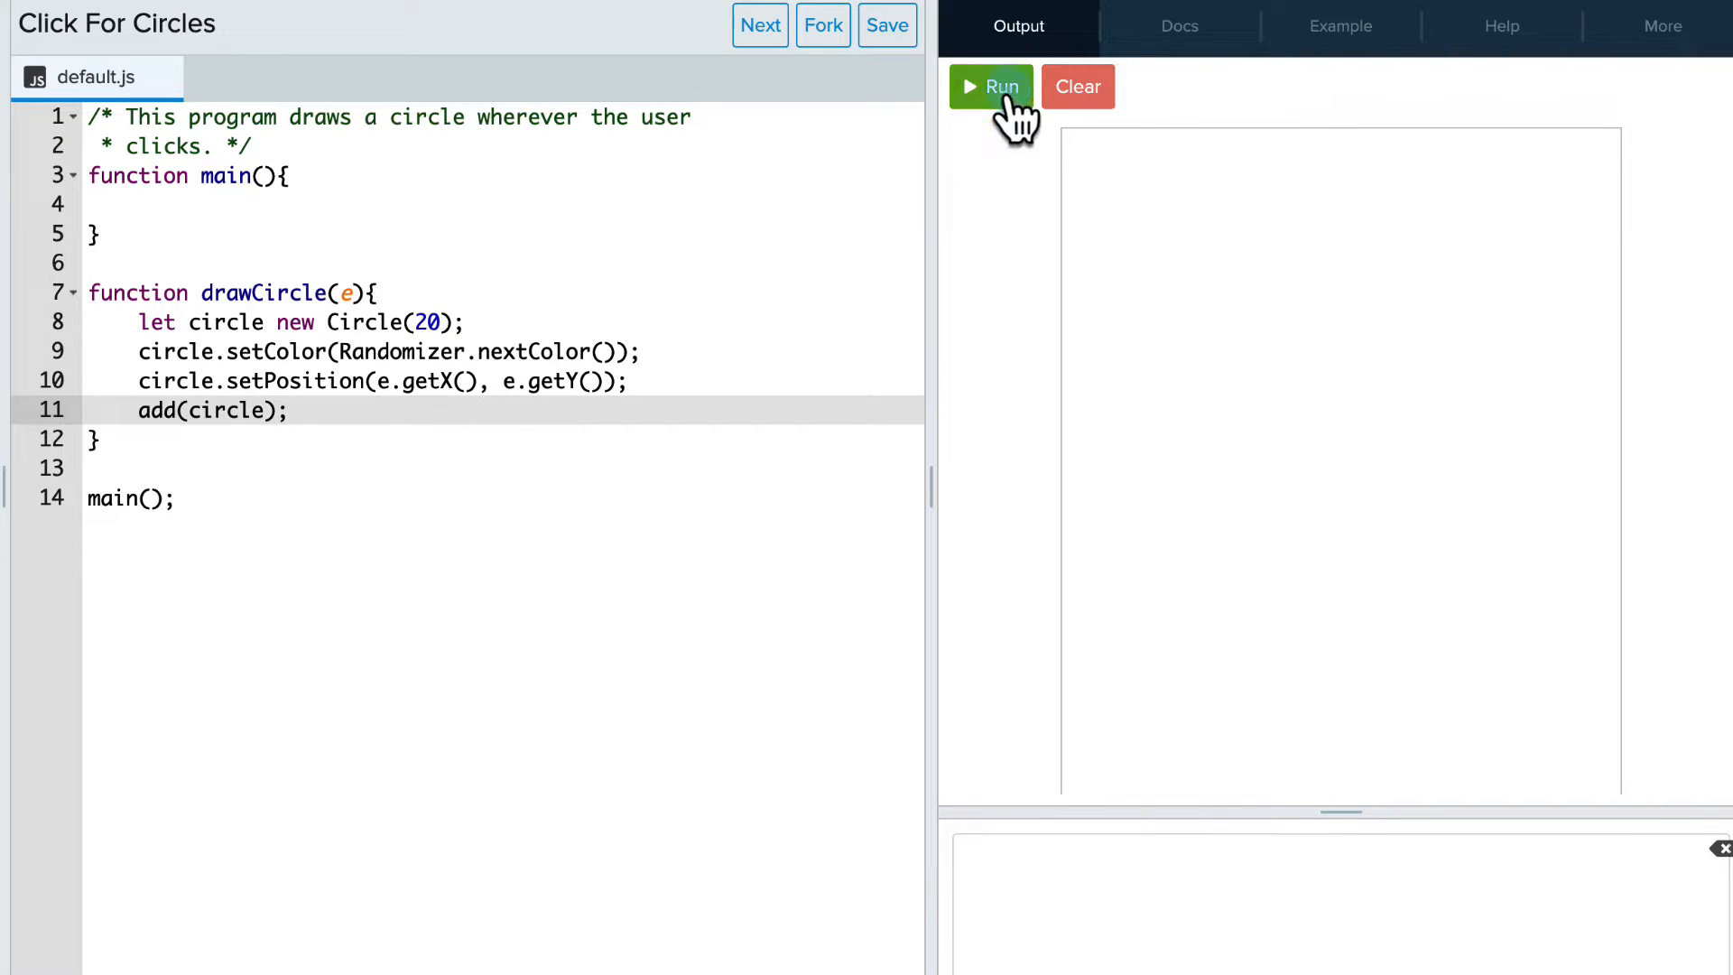
- Run the program, then register drawCircle with mouseClickMethod(drawCircle); inside main
click(990, 87)
text( =)
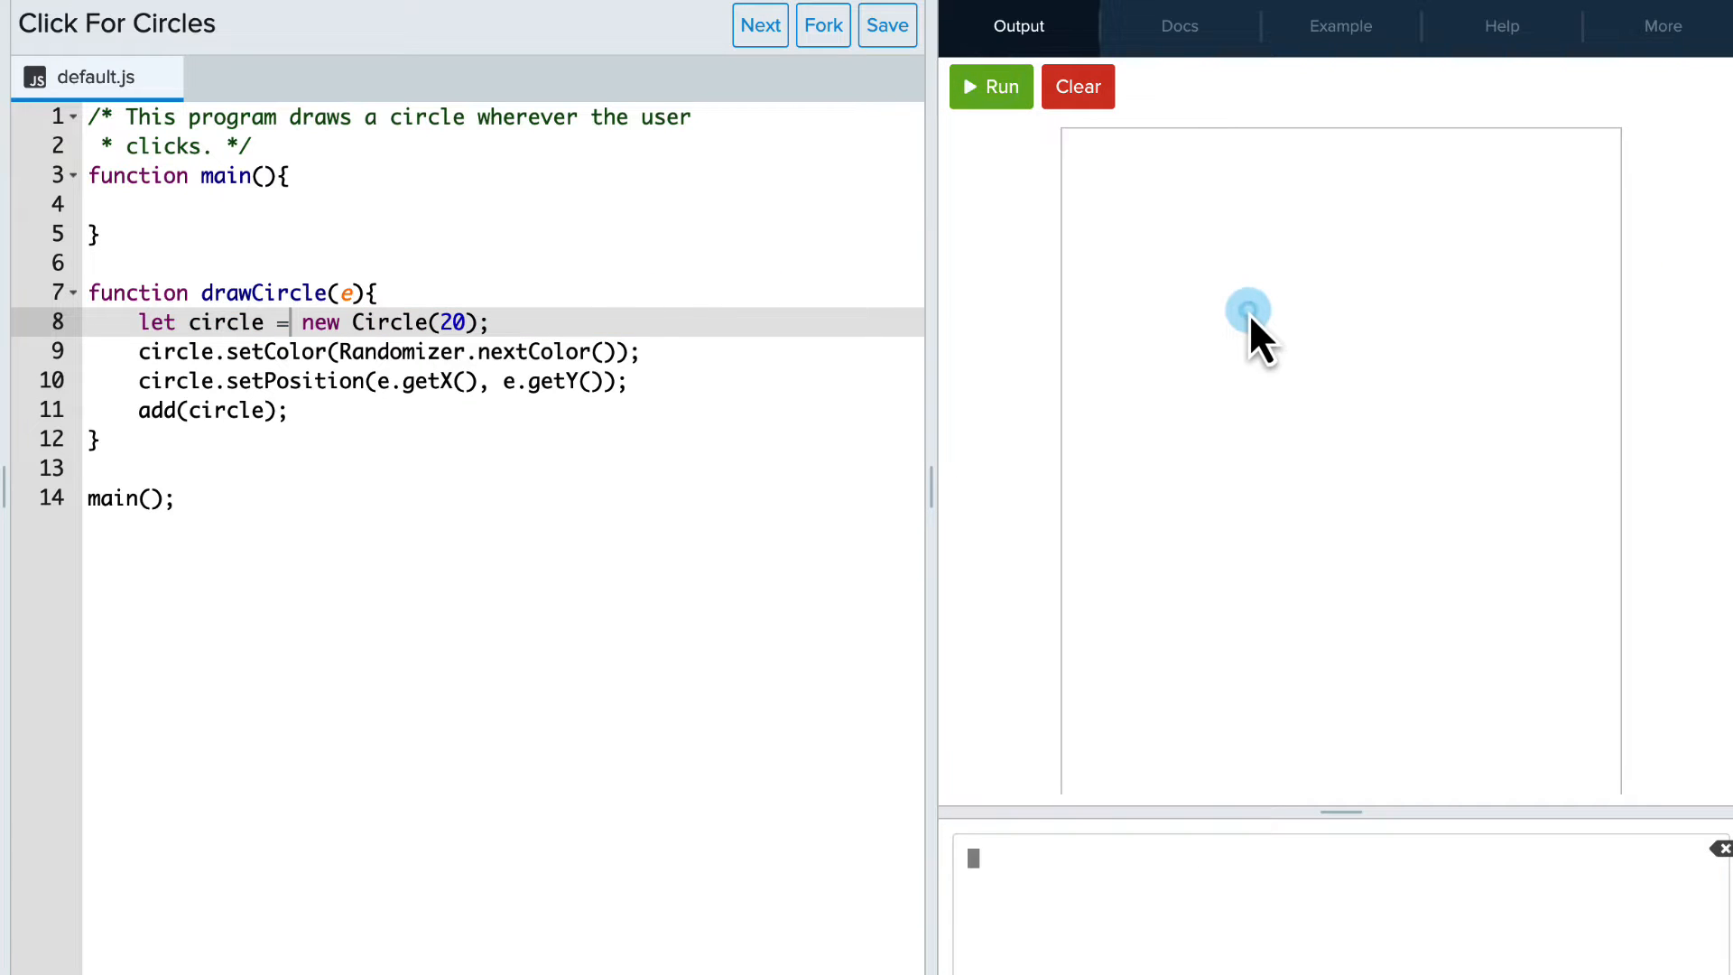
mouse_move(248, 221)
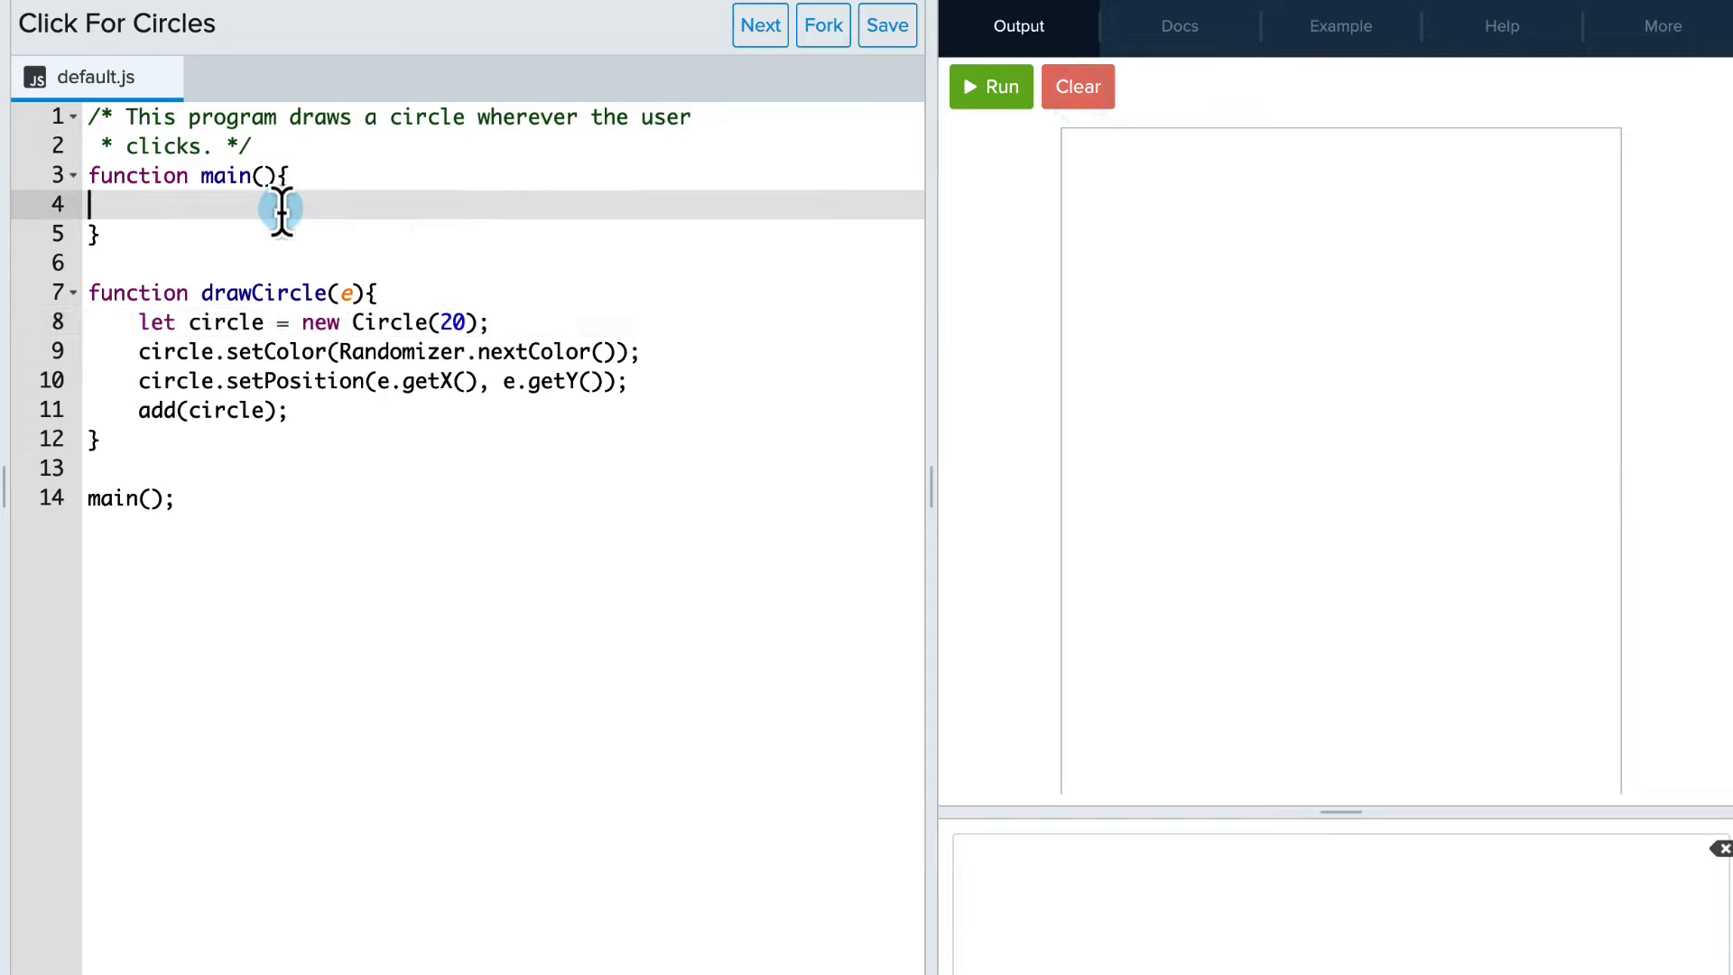
text(mo)
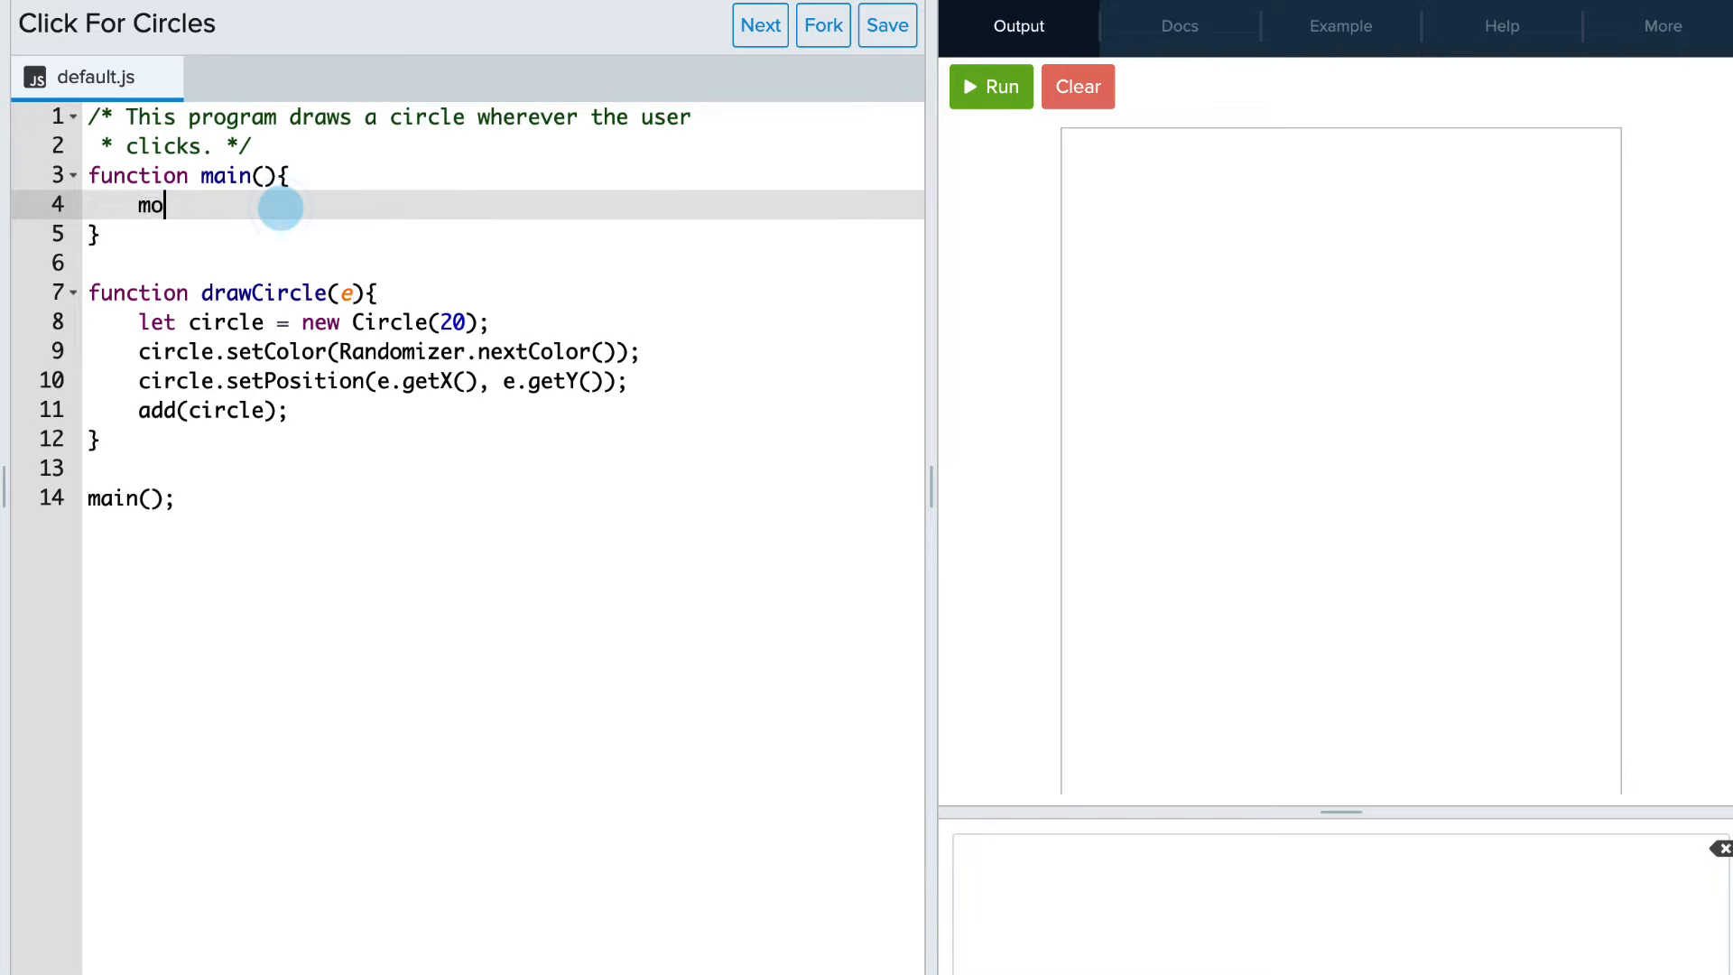
text(useClickMethod()
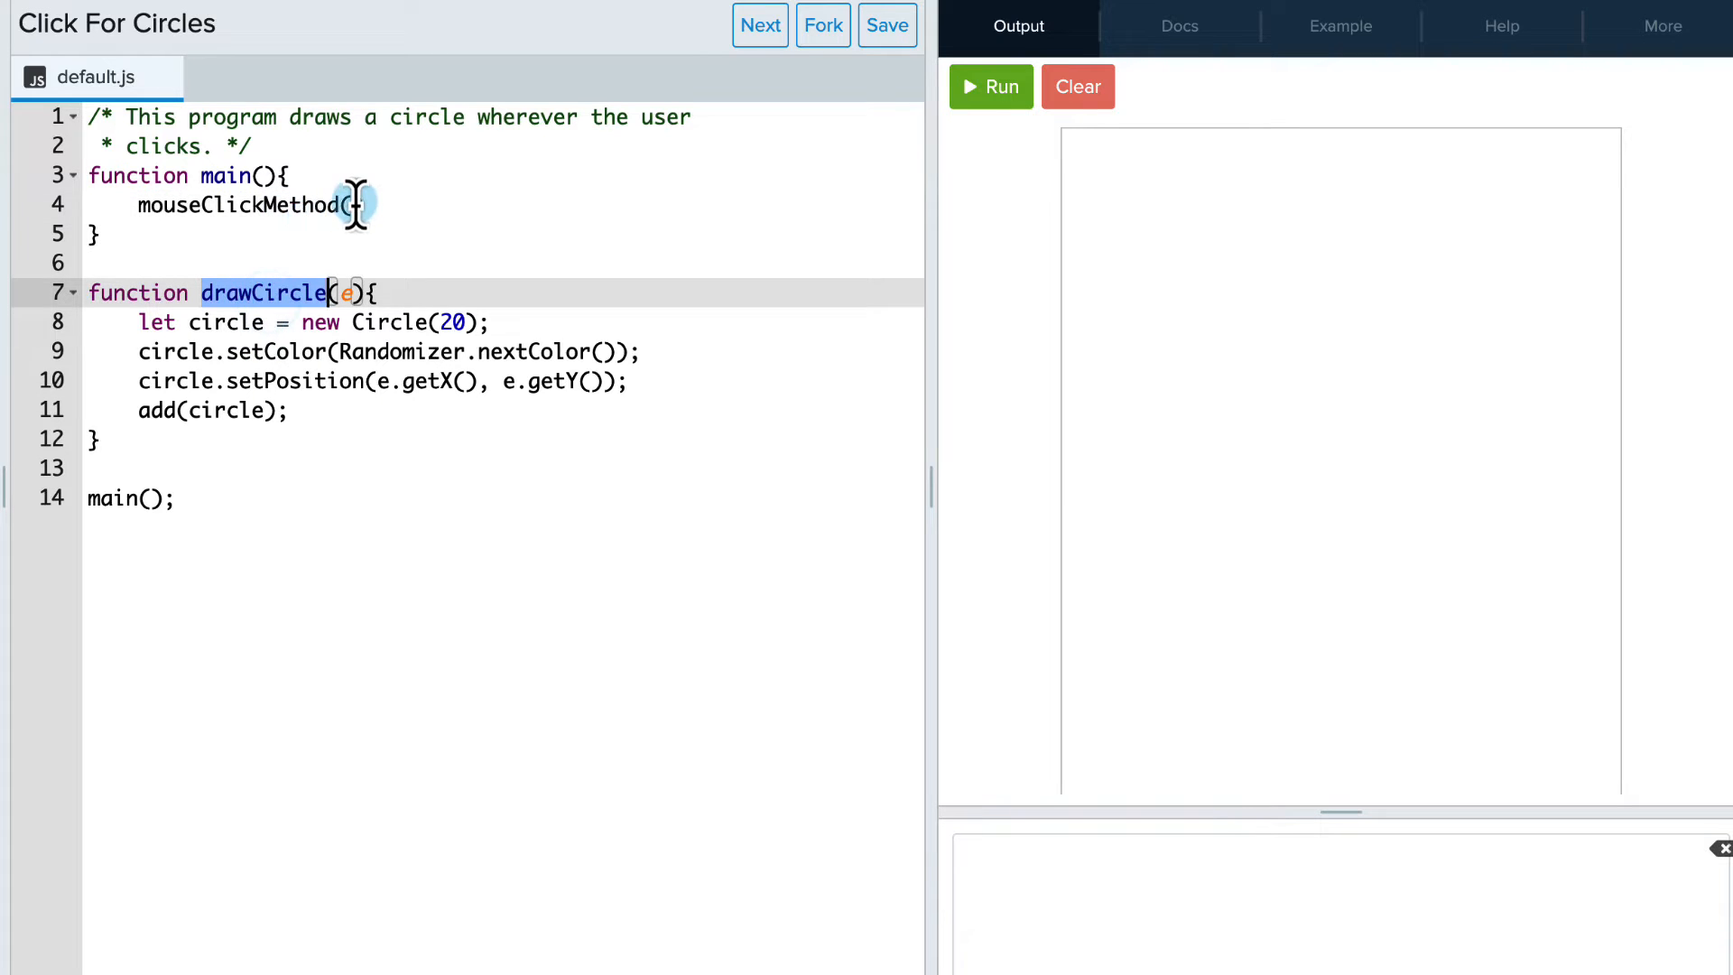
text(drawCircle)
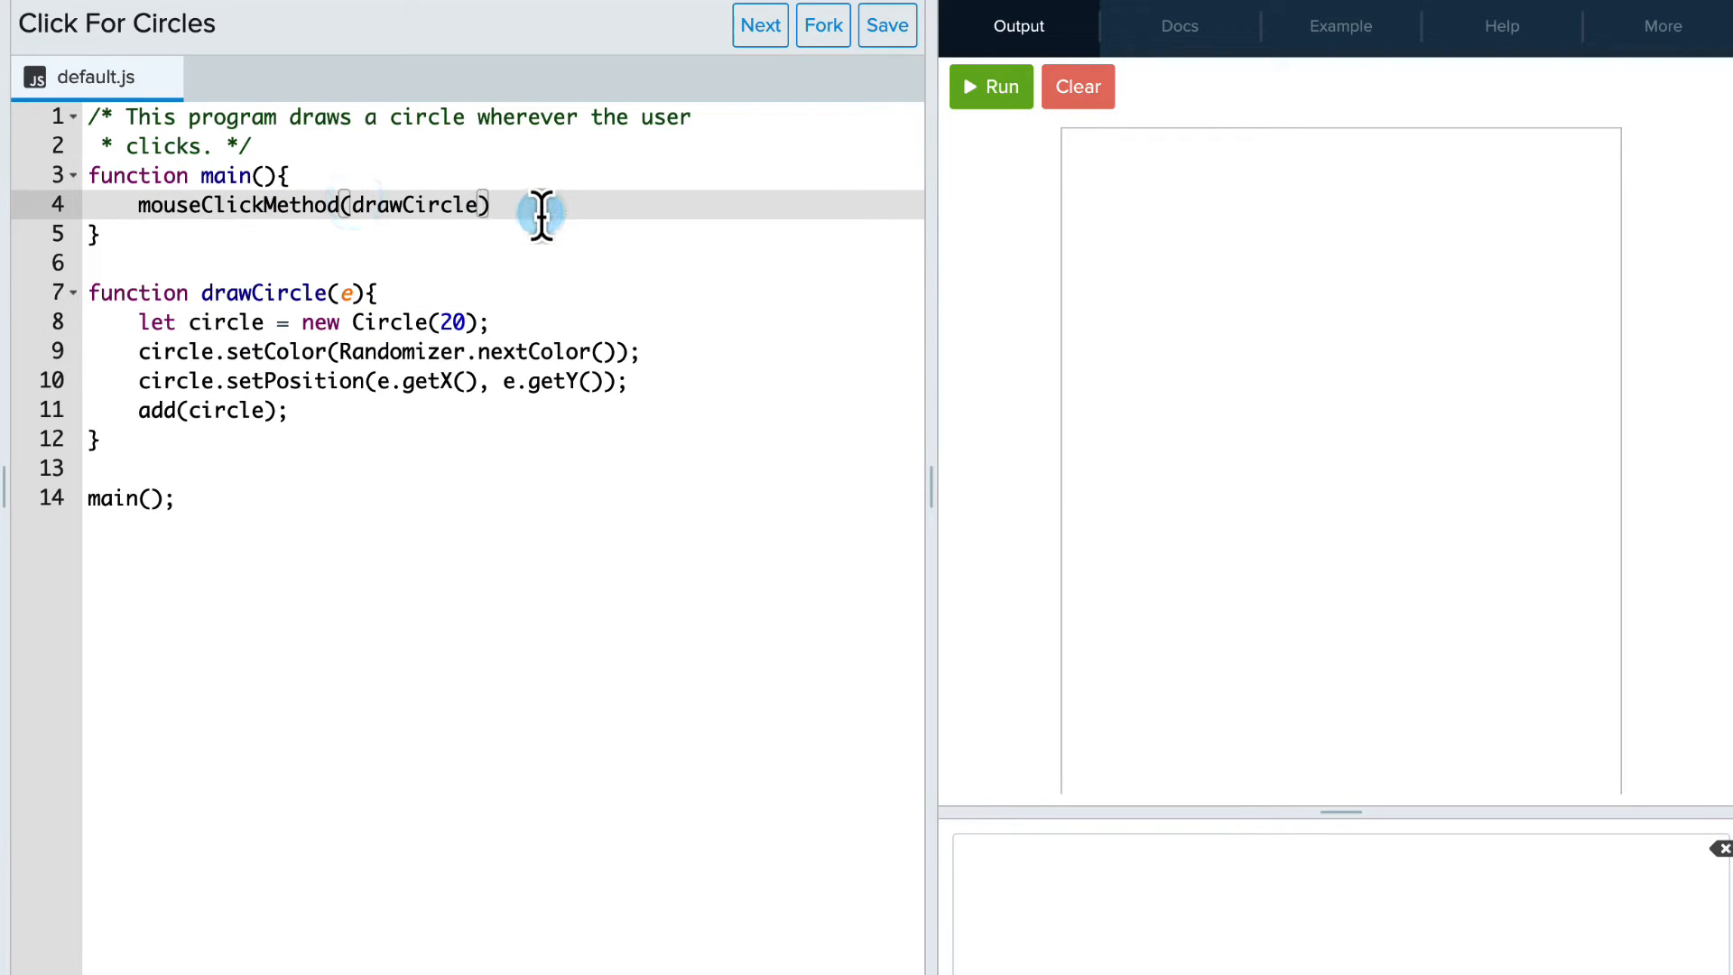
text(;)
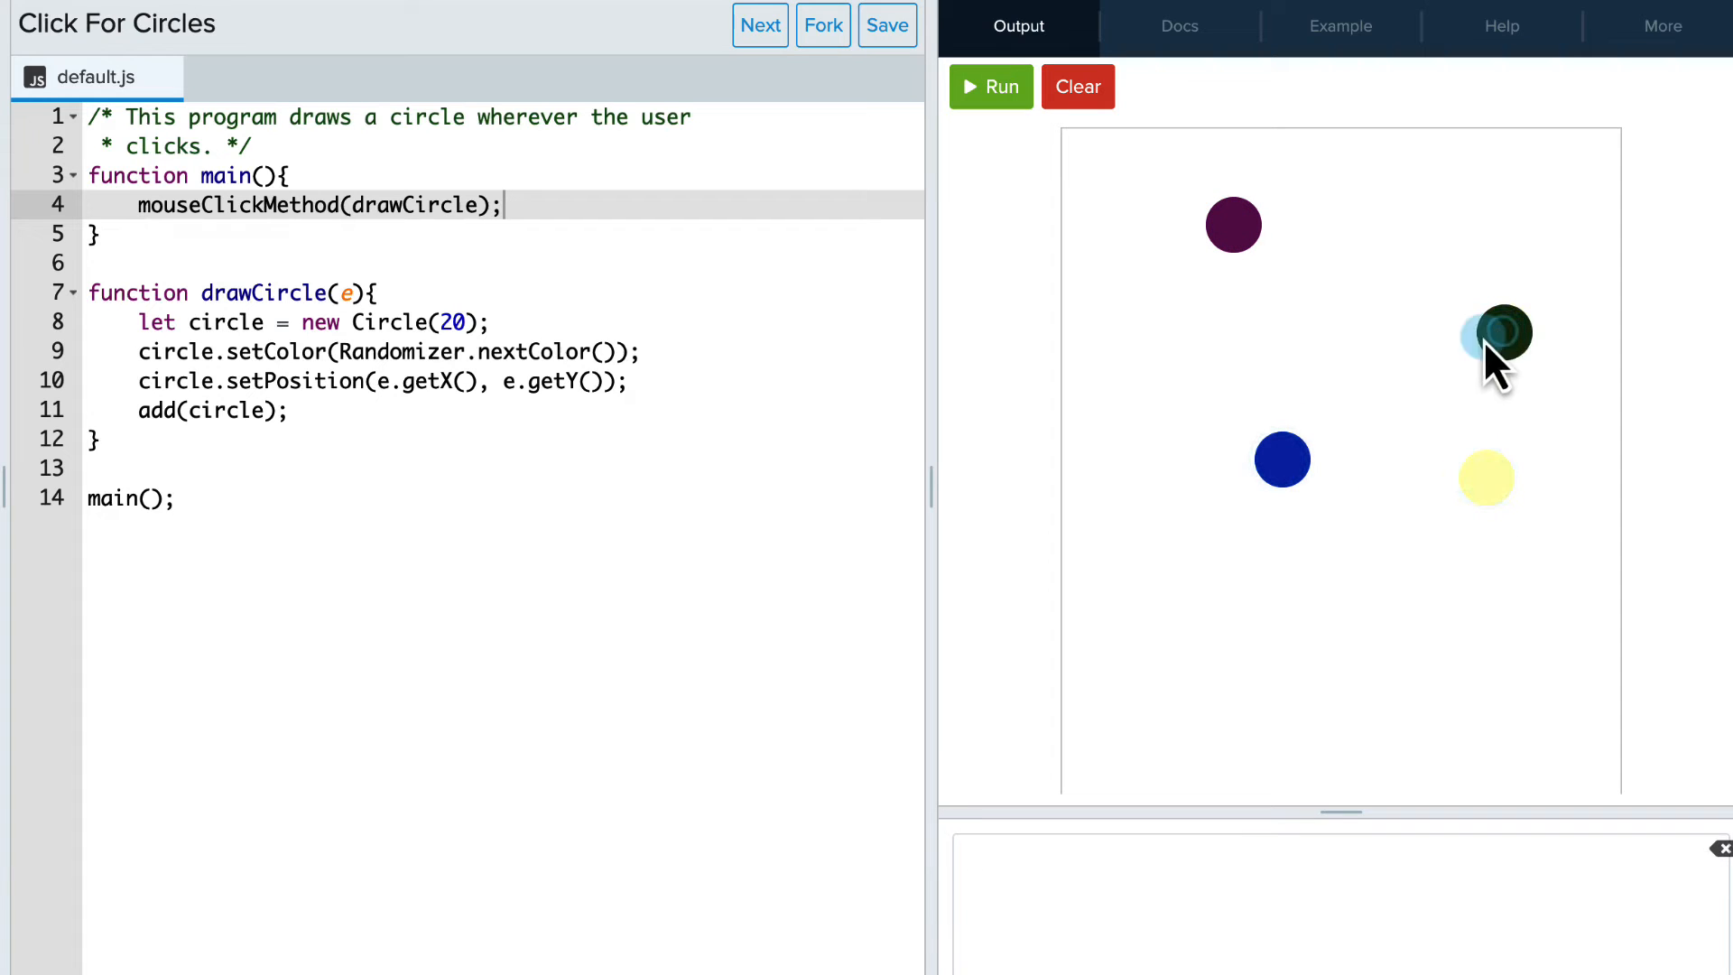
- Run and click four spots on the canvas, each producing a randomly coloured circle
click(1322, 580)
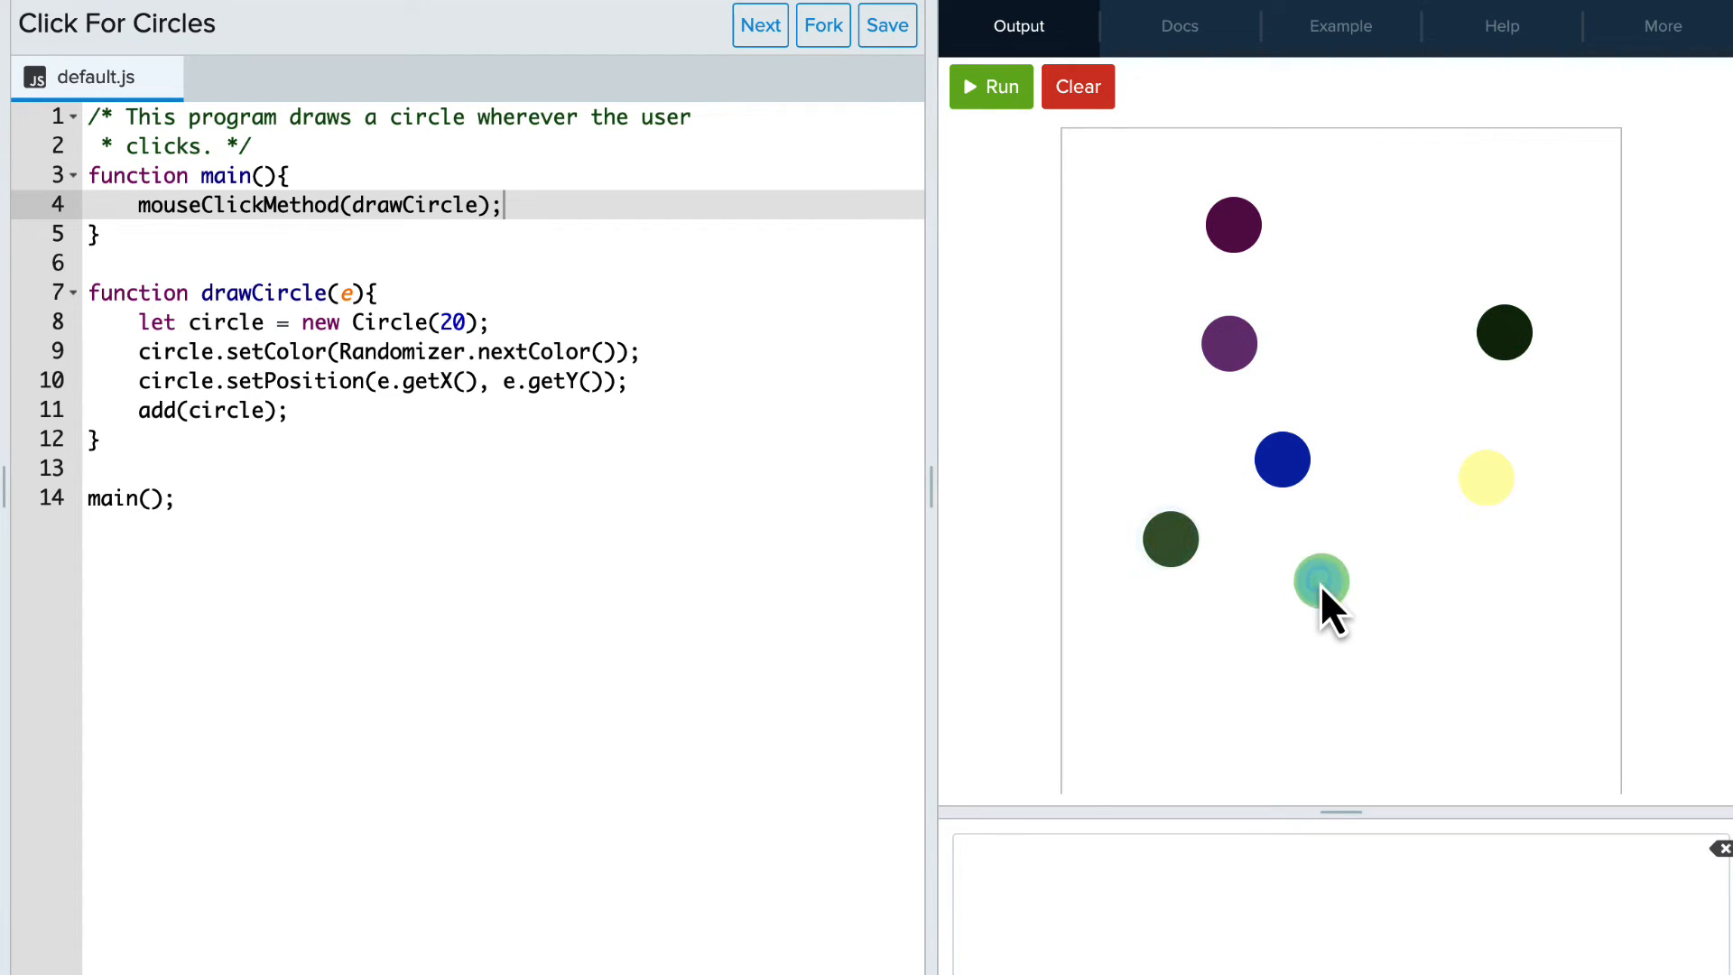
click(1268, 267)
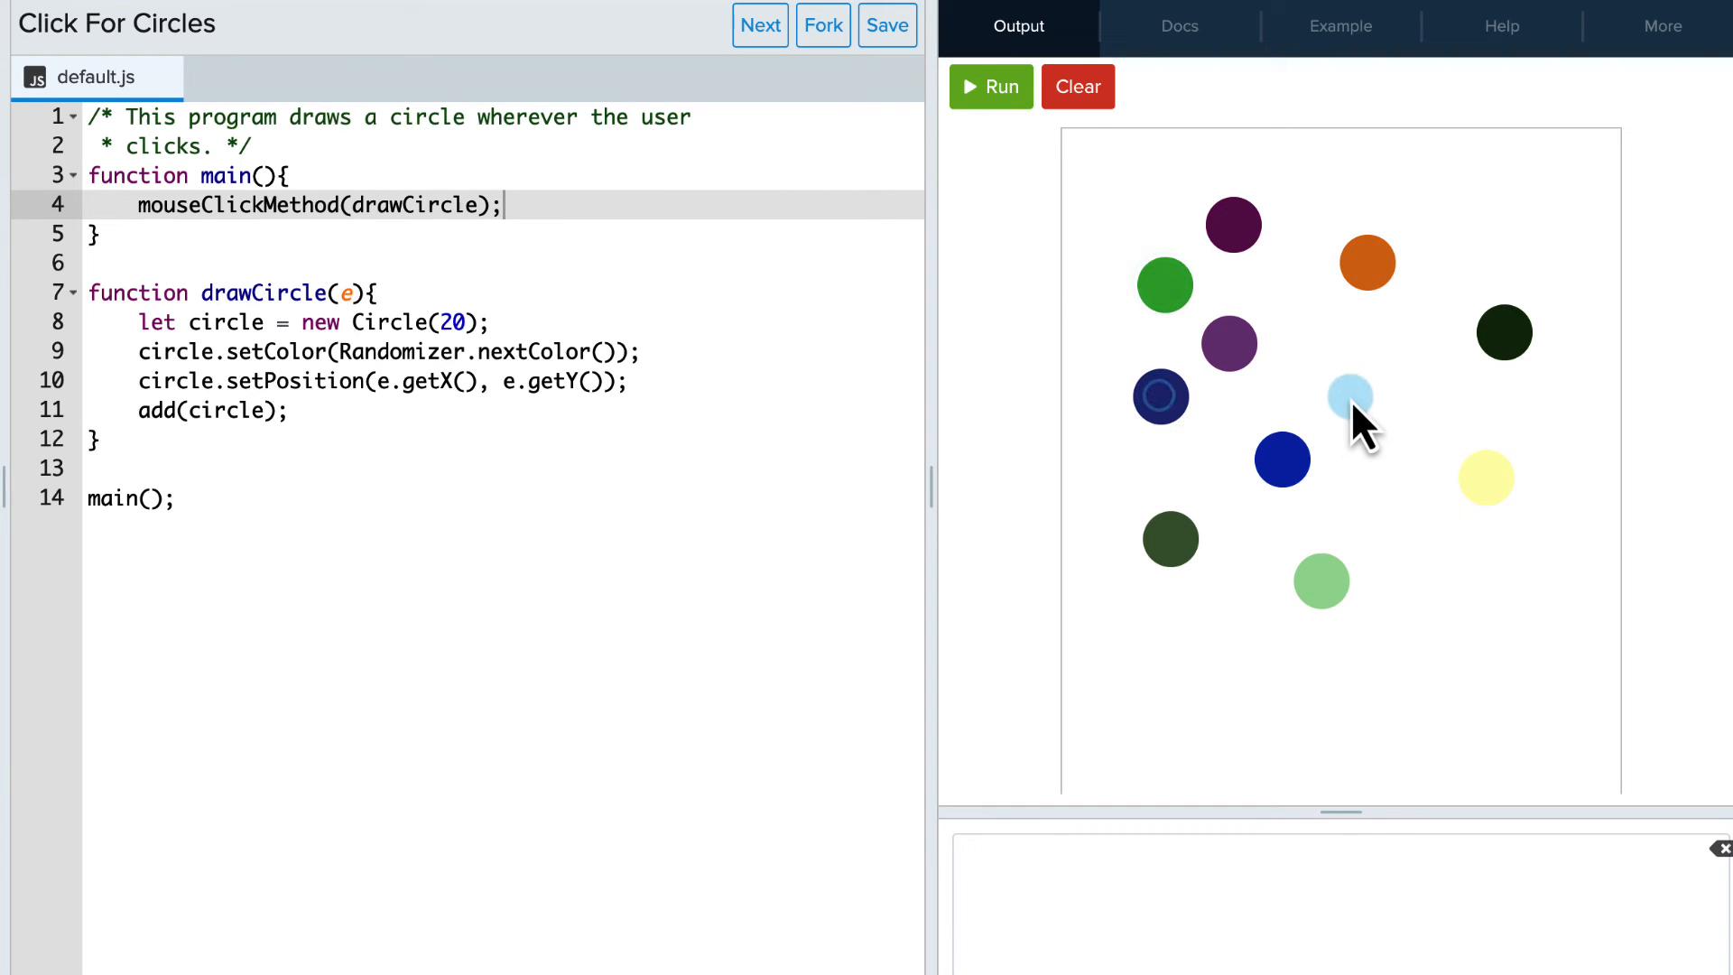
click(1260, 697)
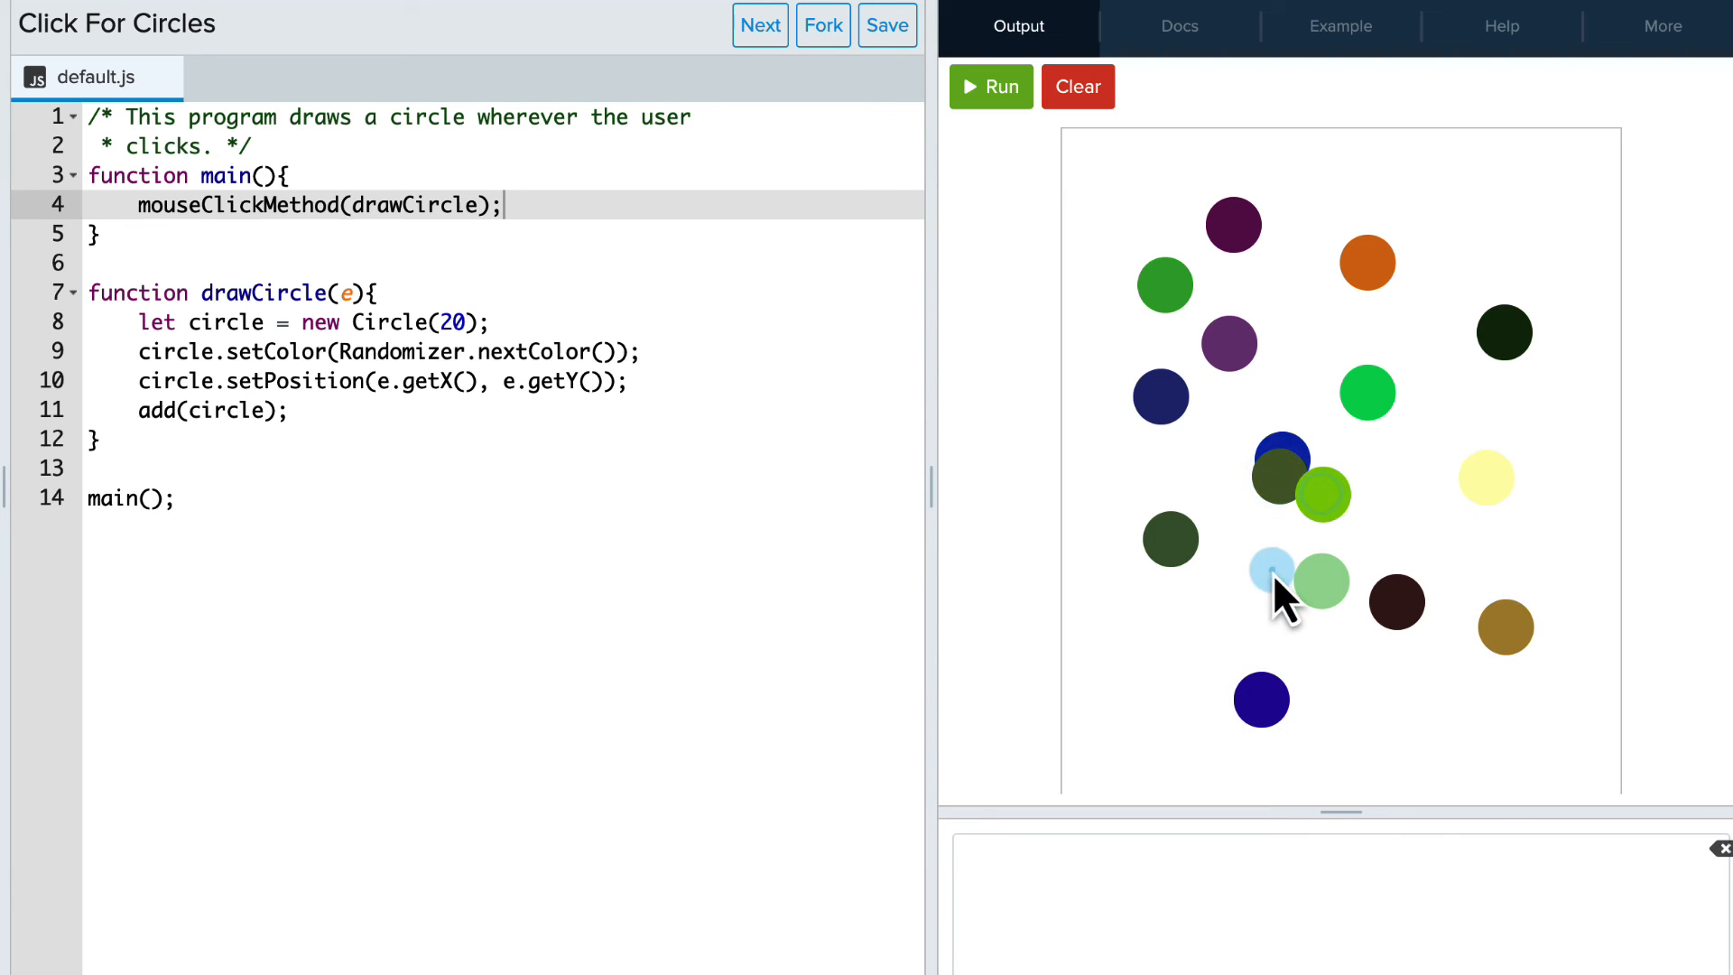
click(1275, 569)
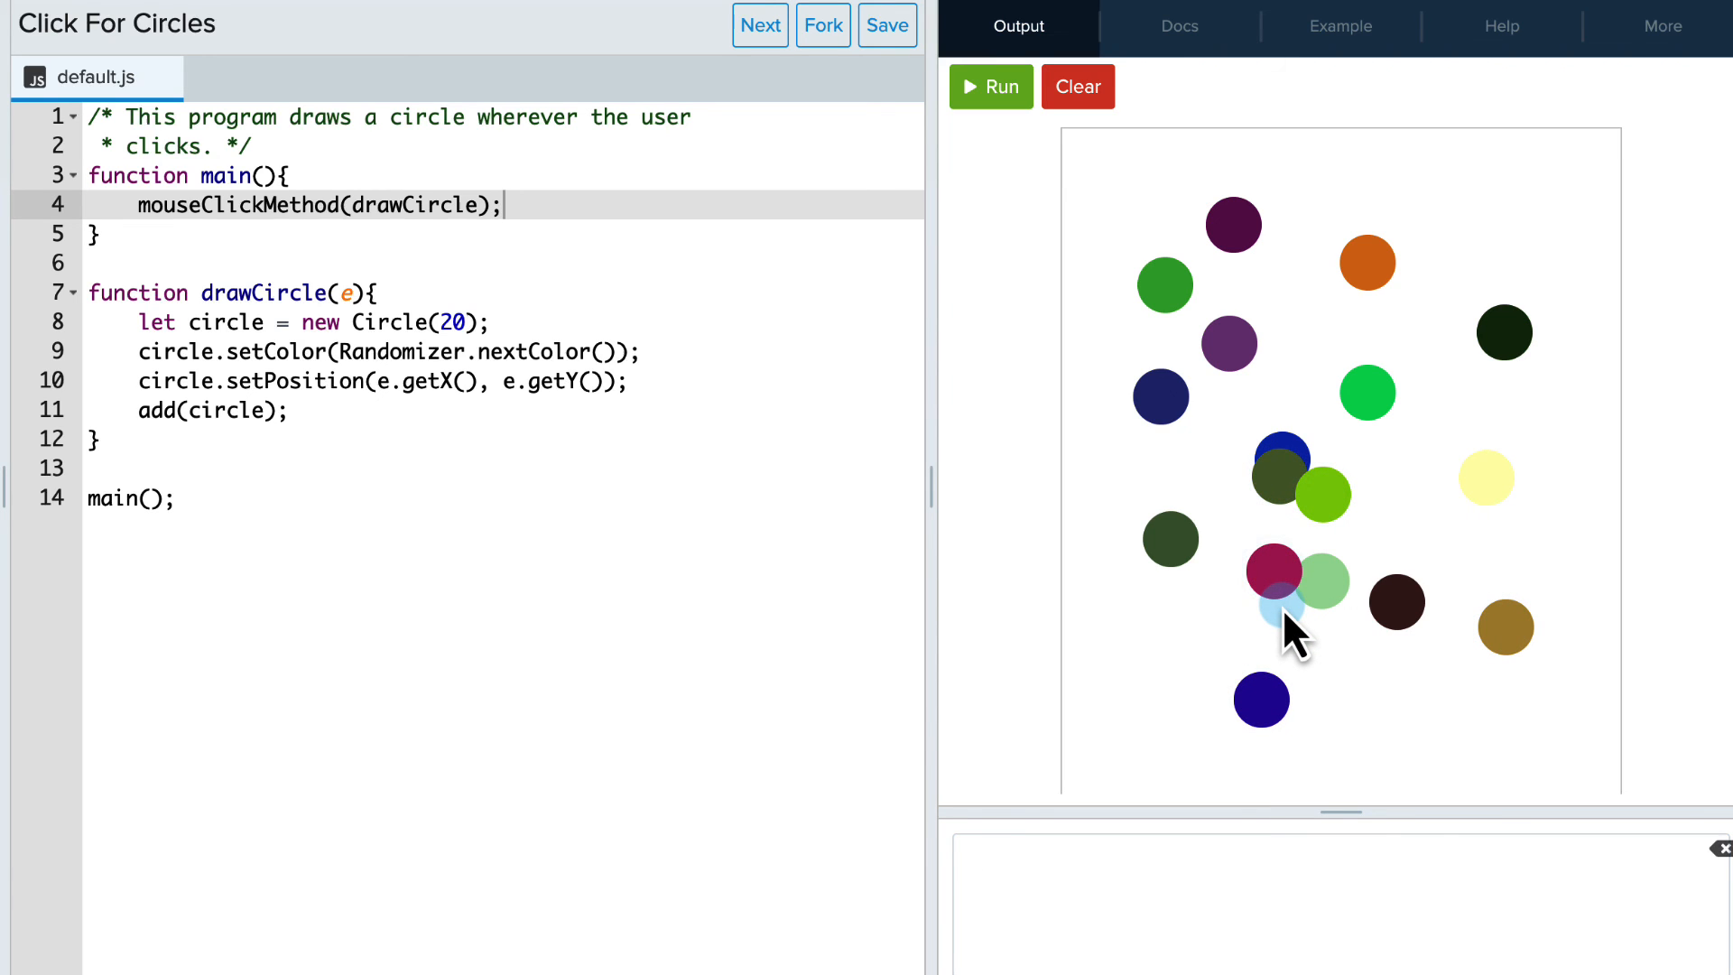